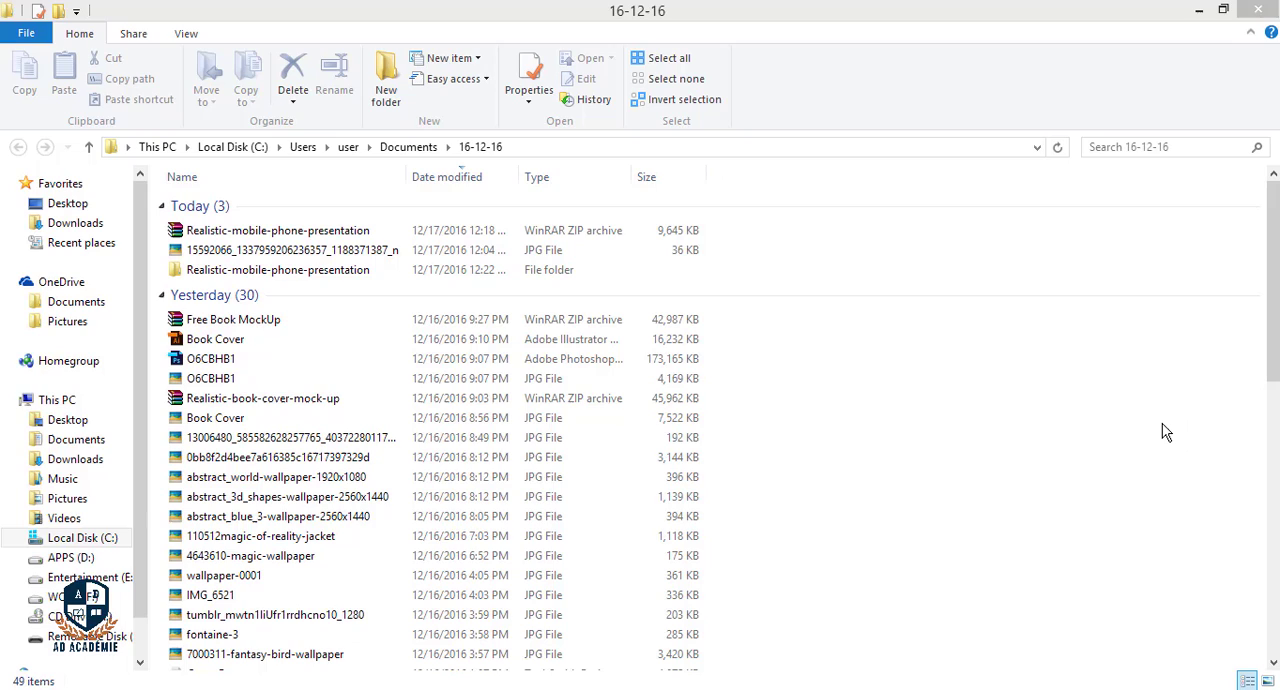
pyautogui.moveTo(1160, 422)
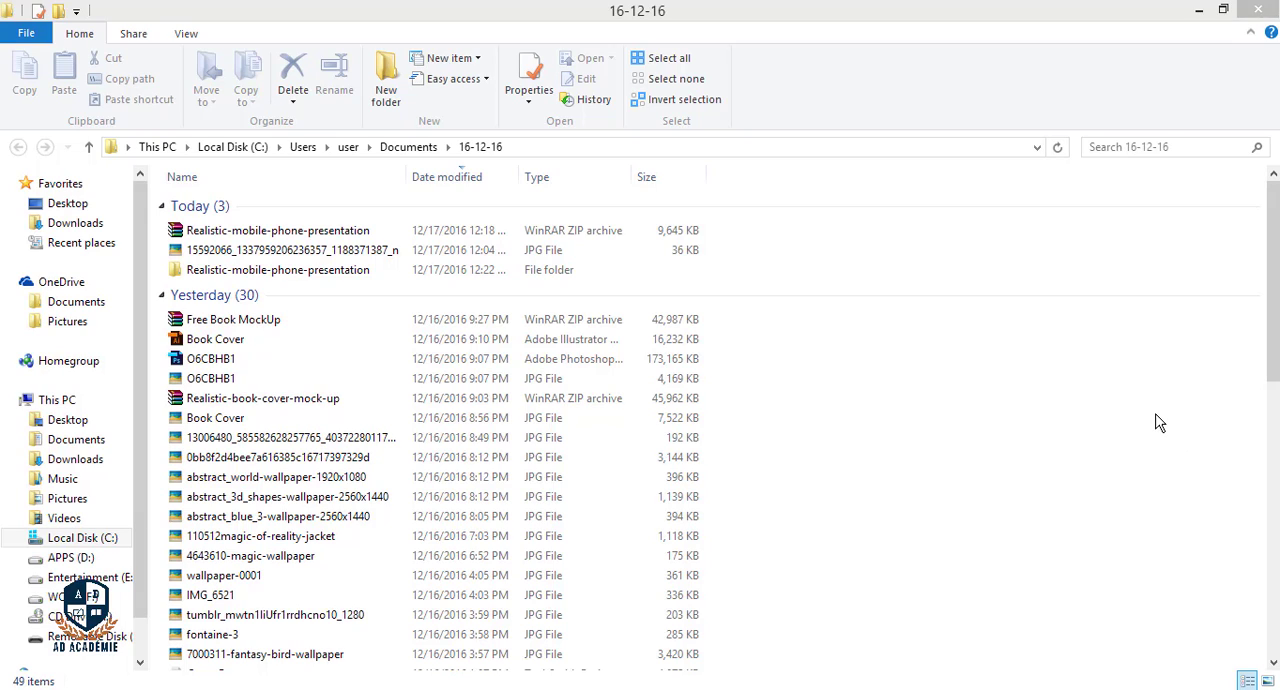
pyautogui.moveTo(910, 275)
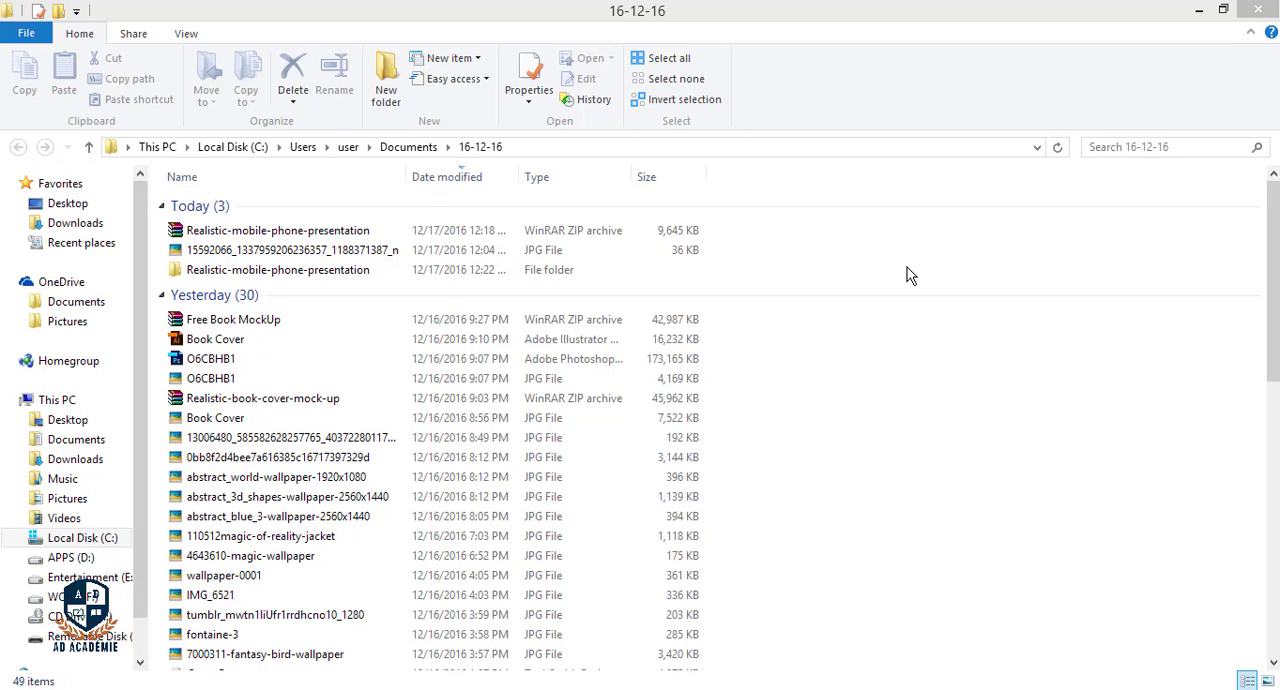
pyautogui.moveTo(900, 275)
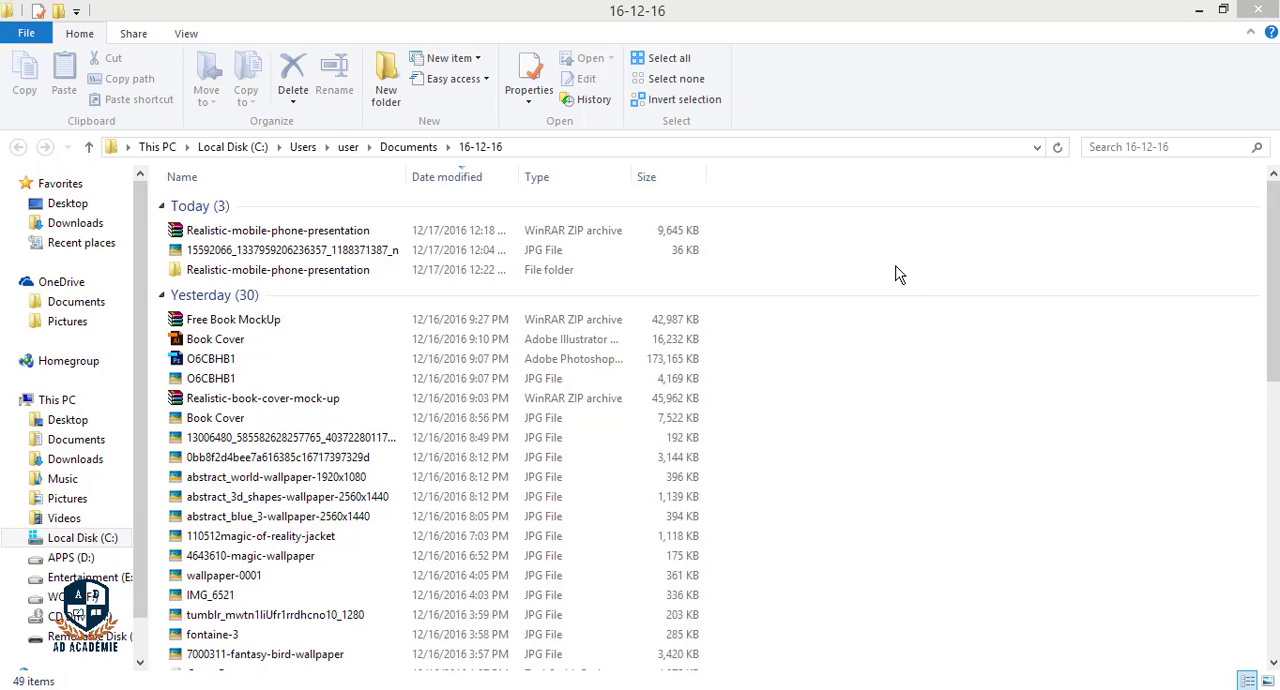
# Step: Open the Realistic-mobile-phone-presentation folder, preview the OGA2ER0 mockup image, then close it
pyautogui.doubleClick(277, 269)
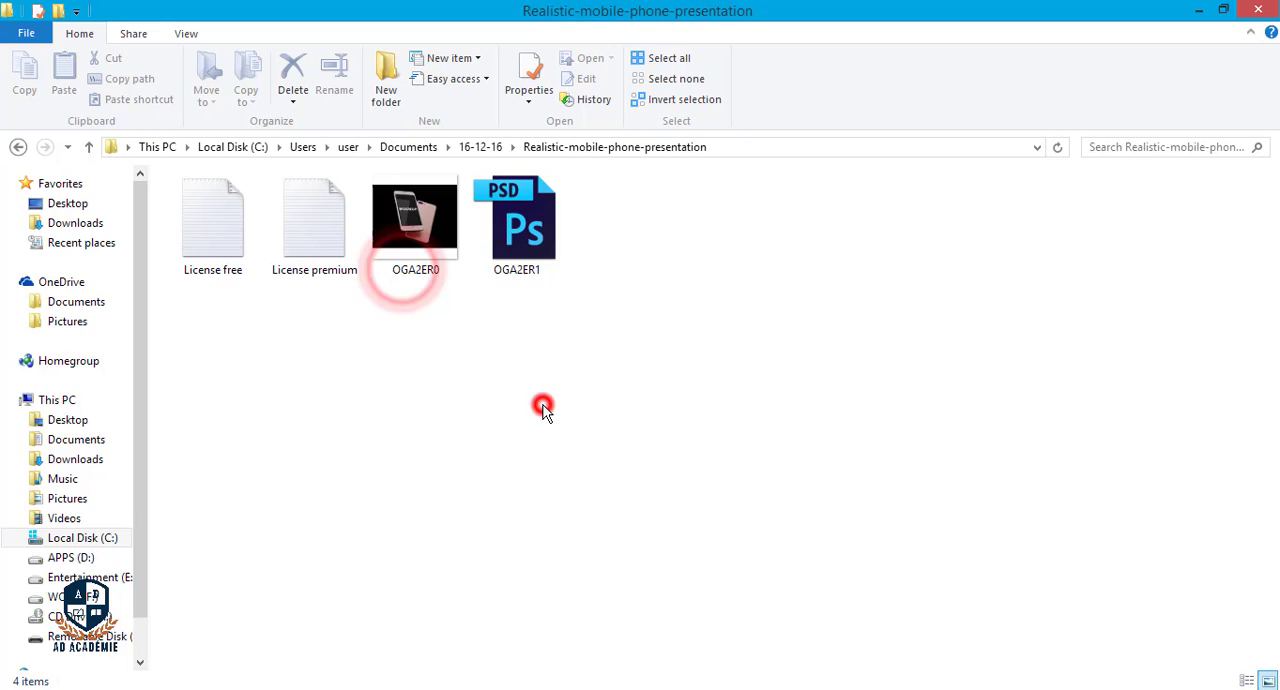
pyautogui.doubleClick(415, 215)
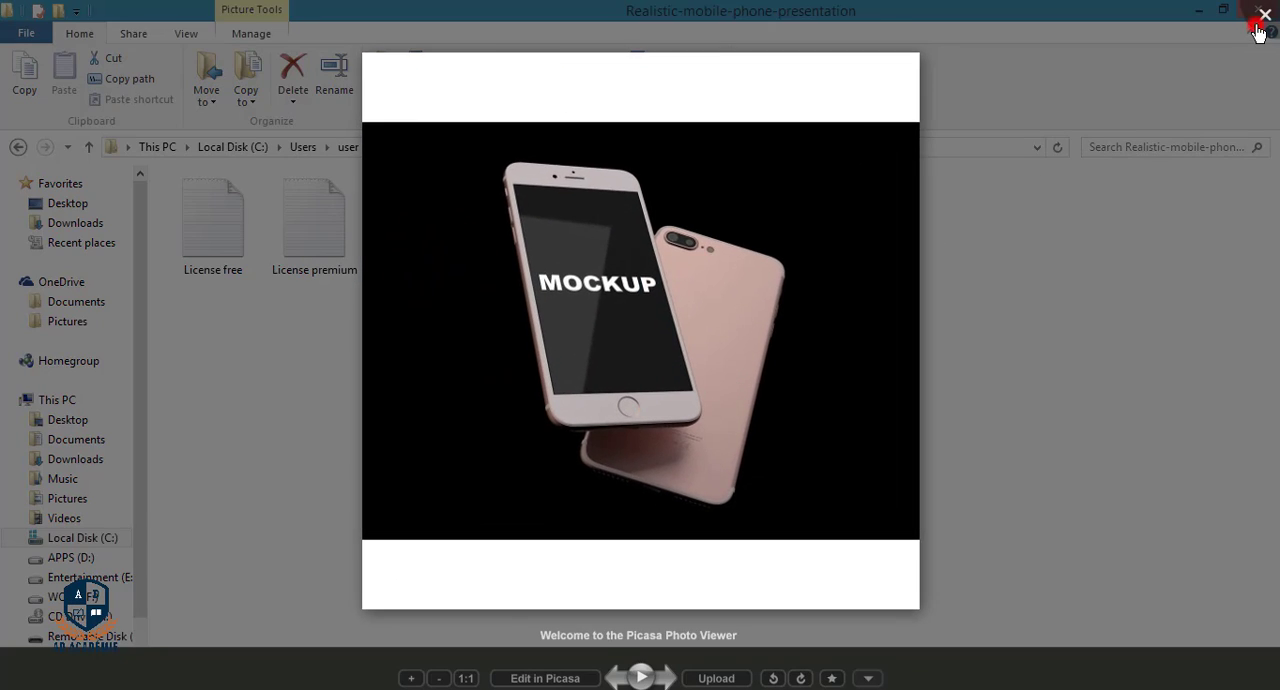
pyautogui.click(1264, 15)
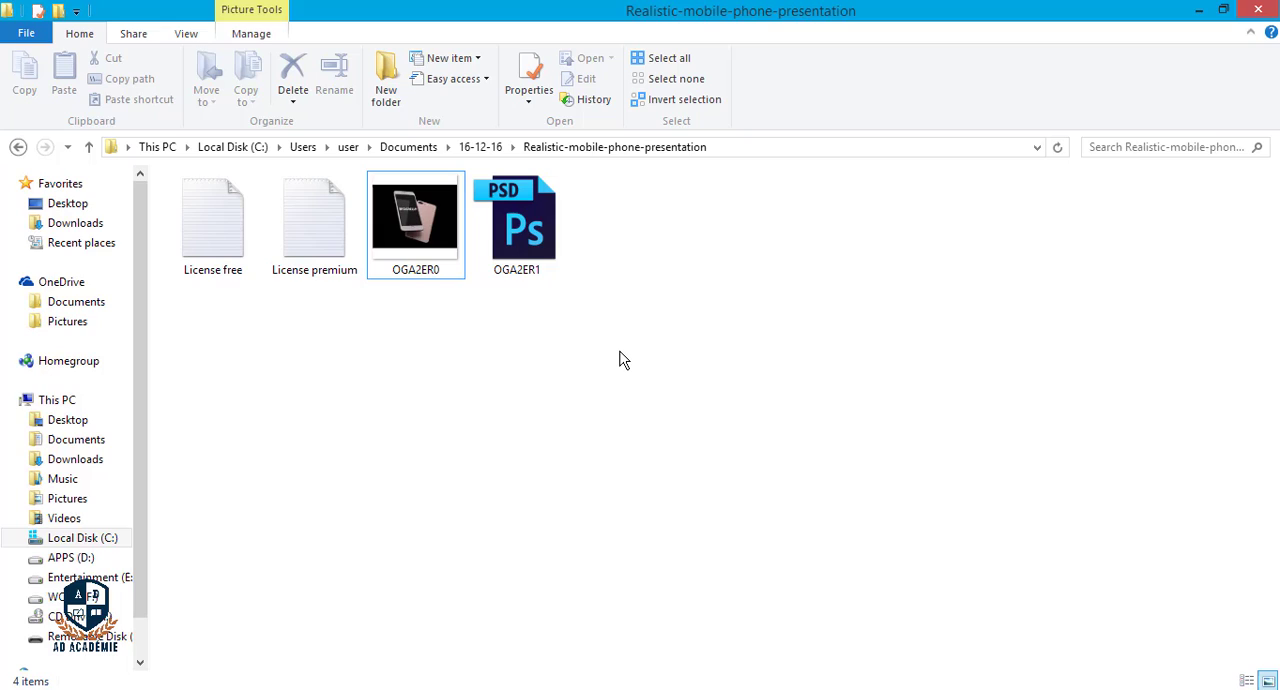
pyautogui.moveTo(678, 363)
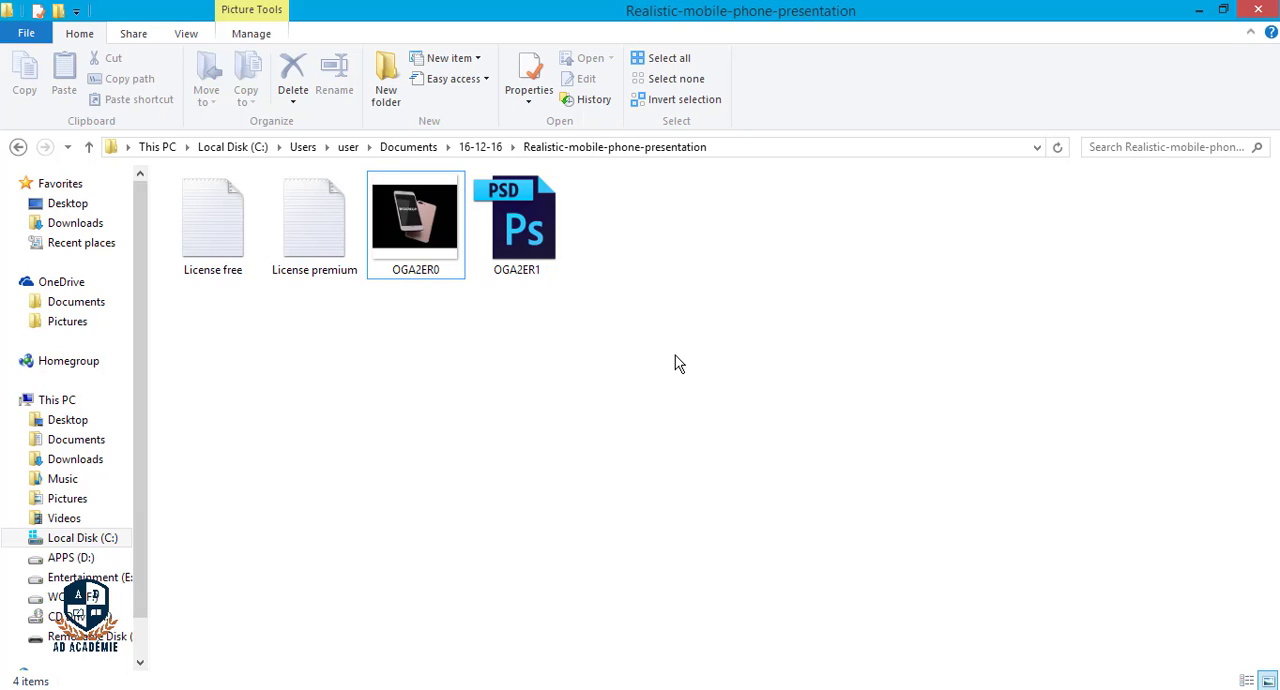
pyautogui.moveTo(685, 360)
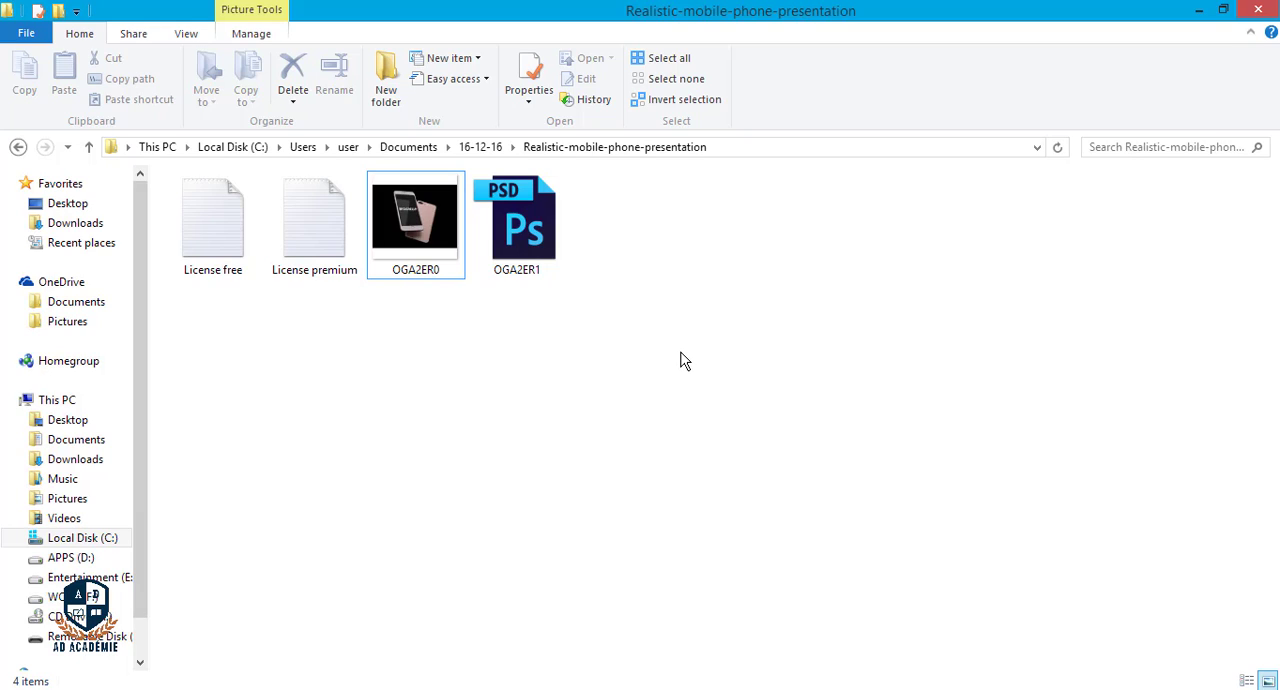
# Step: Open OGA2ER1.psd, toggle the Screen (EDIT THIS) layer, and switch the phone to Gold
pyautogui.doubleClick(517, 215)
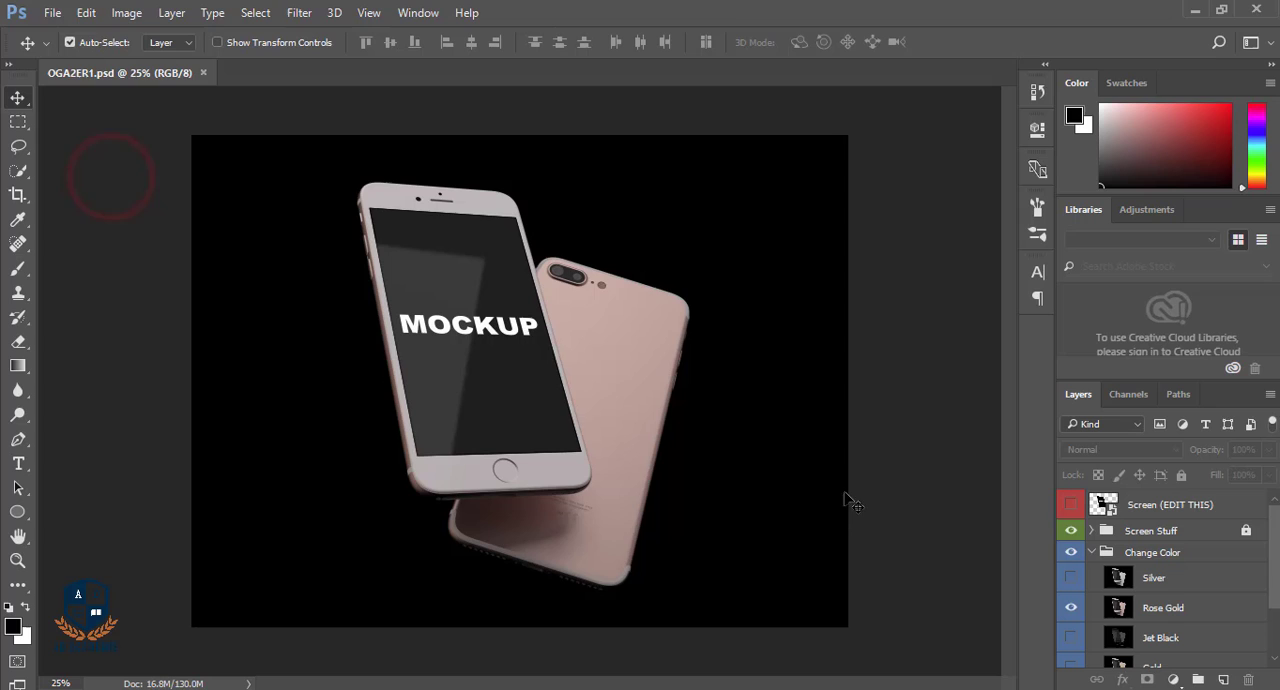
pyautogui.click(1071, 504)
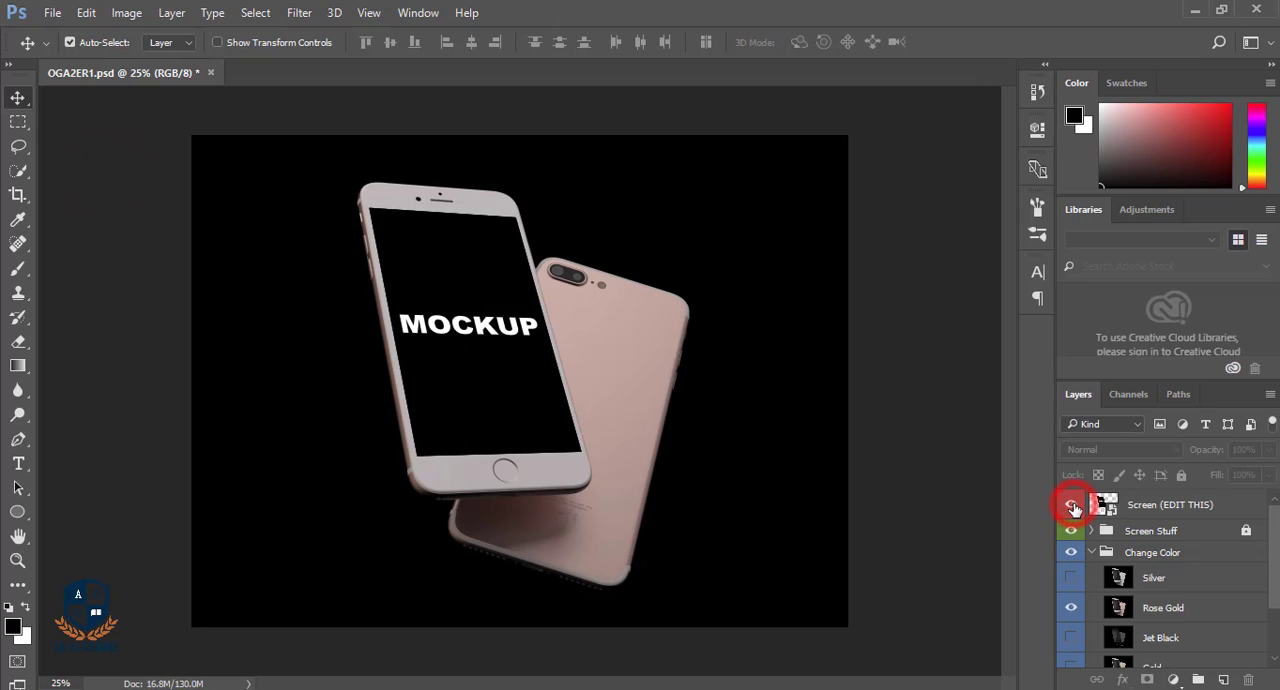
pyautogui.click(1071, 504)
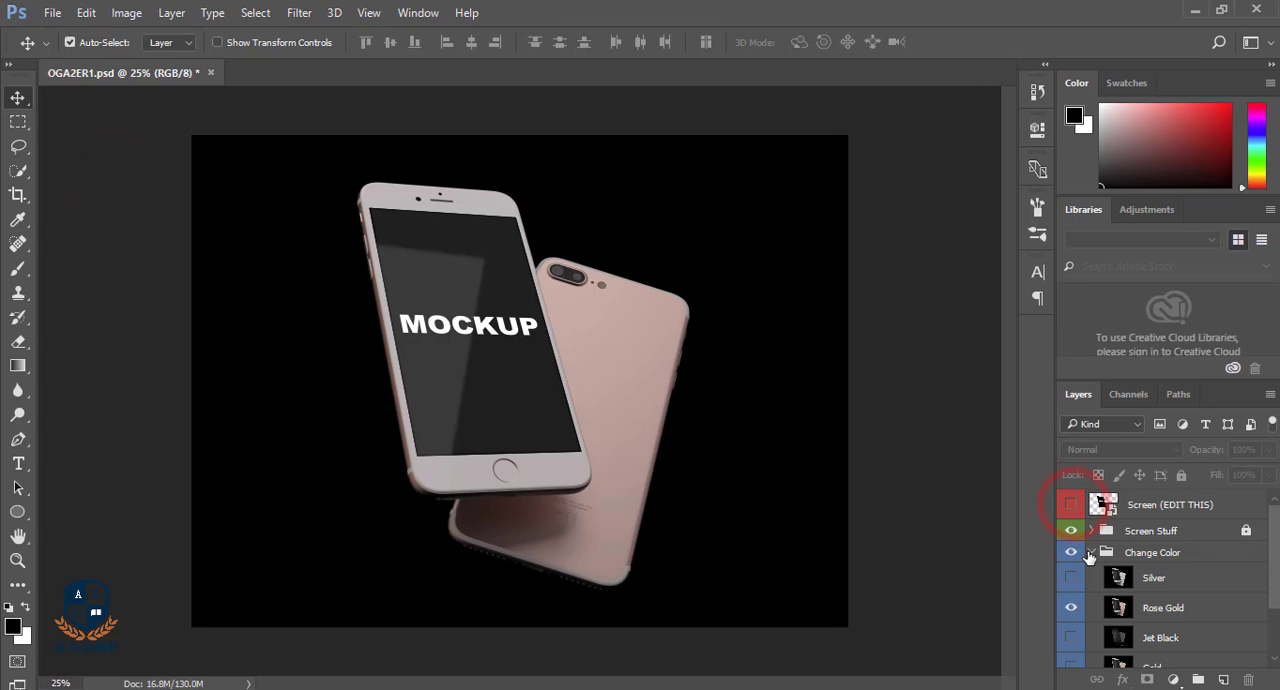
pyautogui.click(1071, 577)
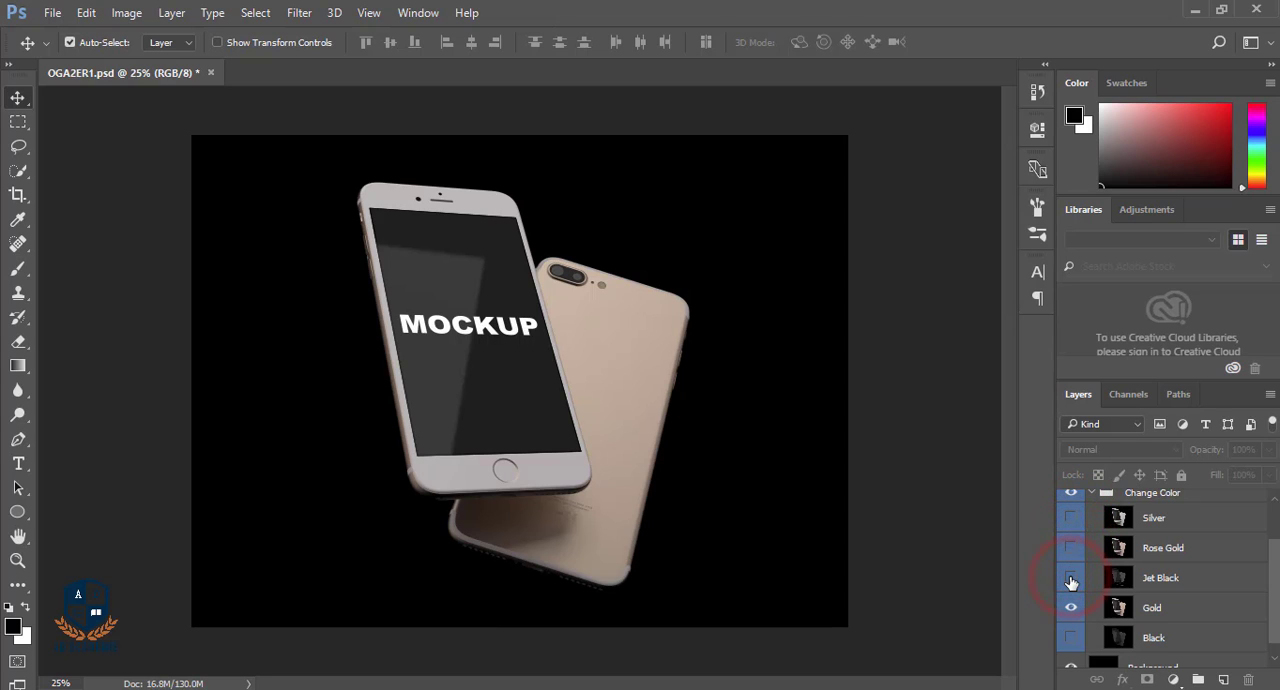
# Step: Toggle the Silver, Rose Gold and Gold colour layers to compare finishes
pyautogui.click(1071, 607)
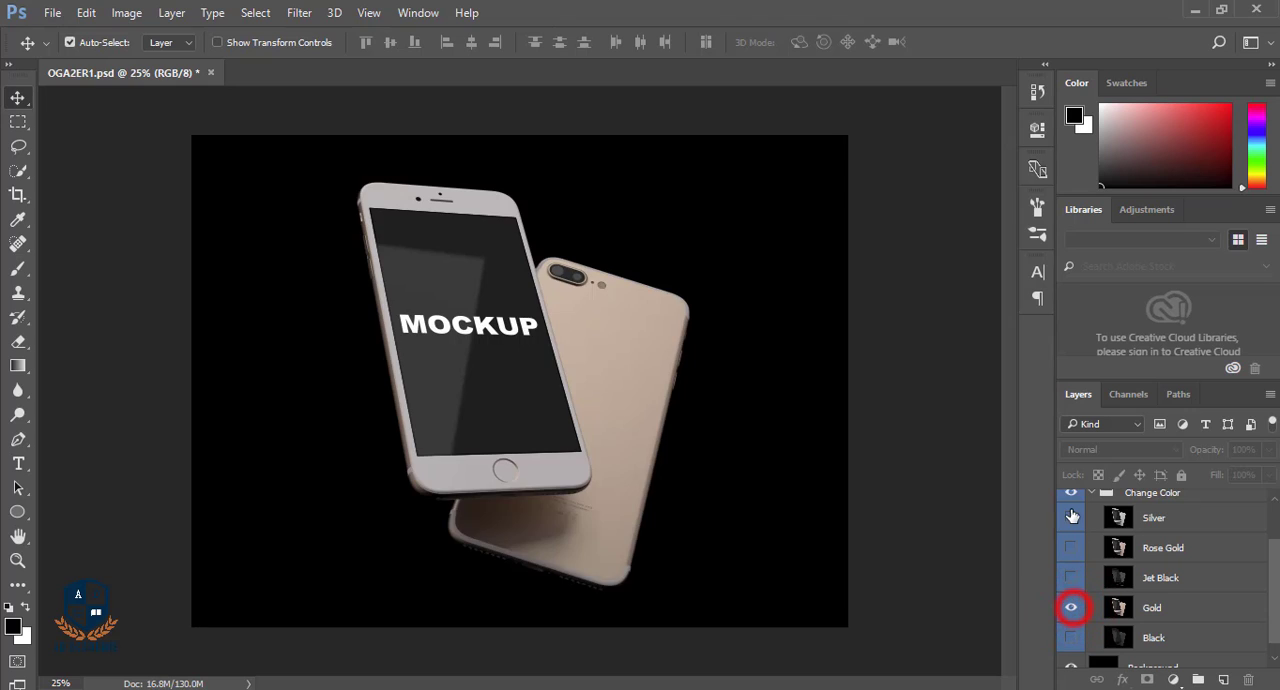
pyautogui.click(1071, 547)
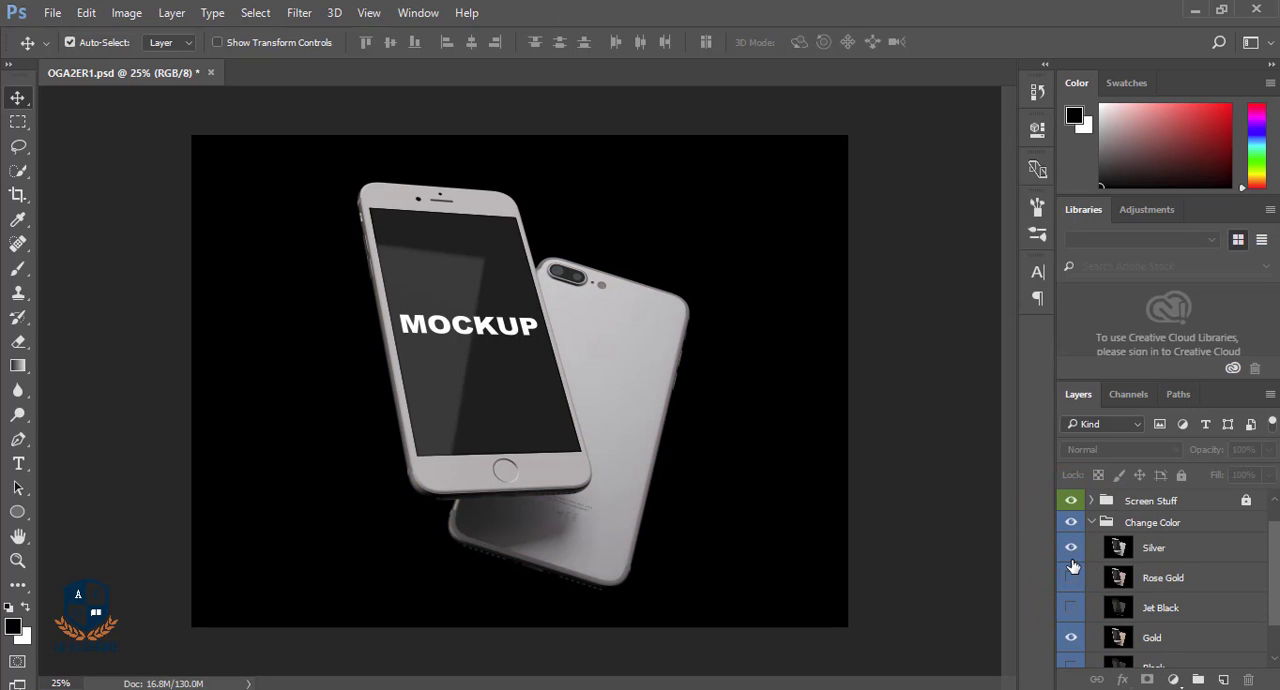
pyautogui.click(1071, 547)
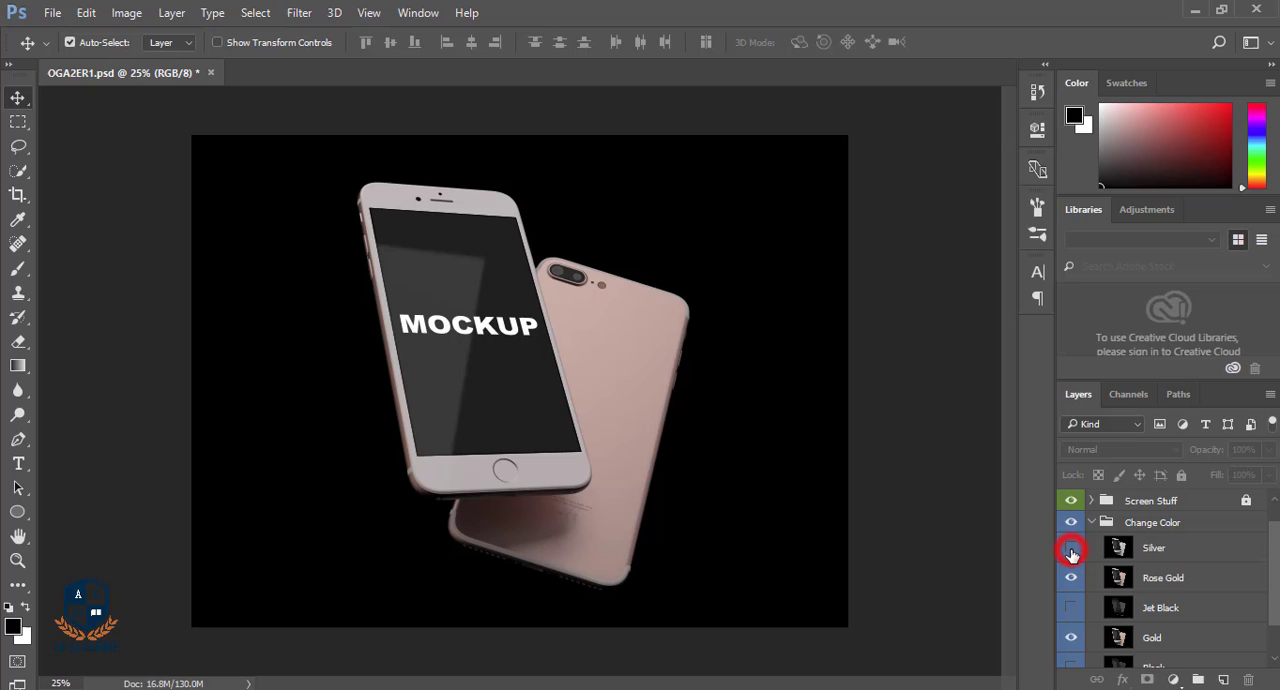
pyautogui.click(1071, 547)
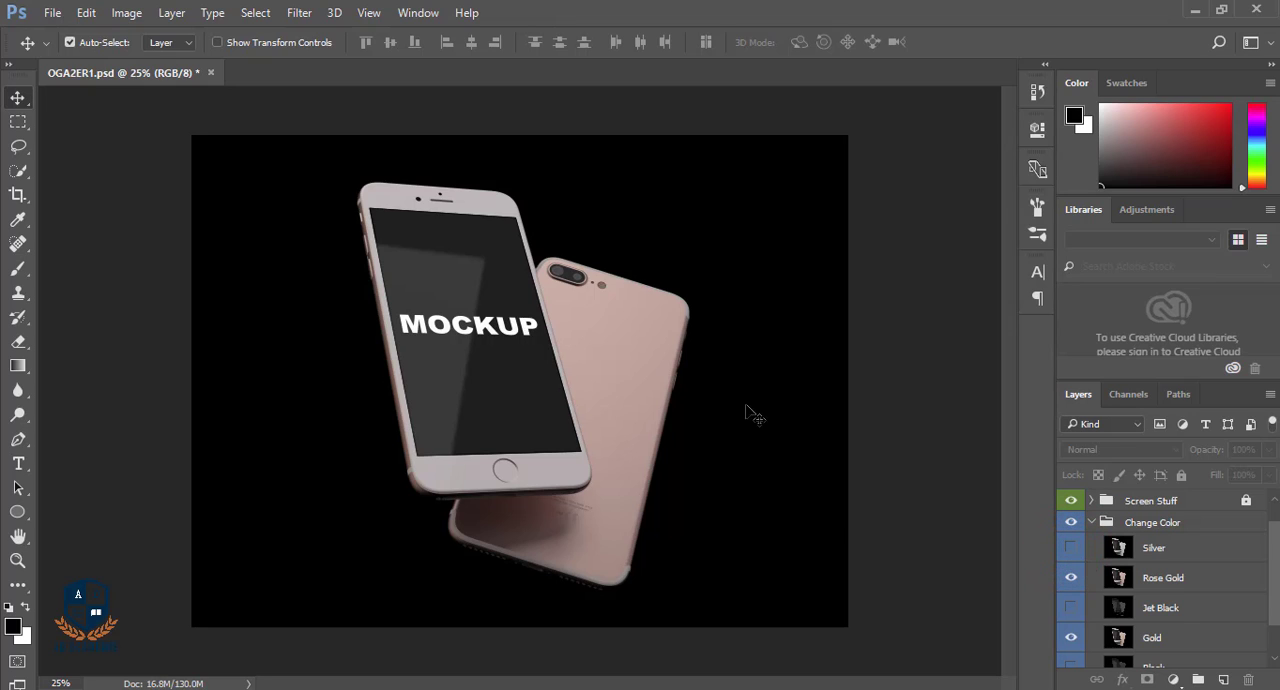
pyautogui.click(1071, 577)
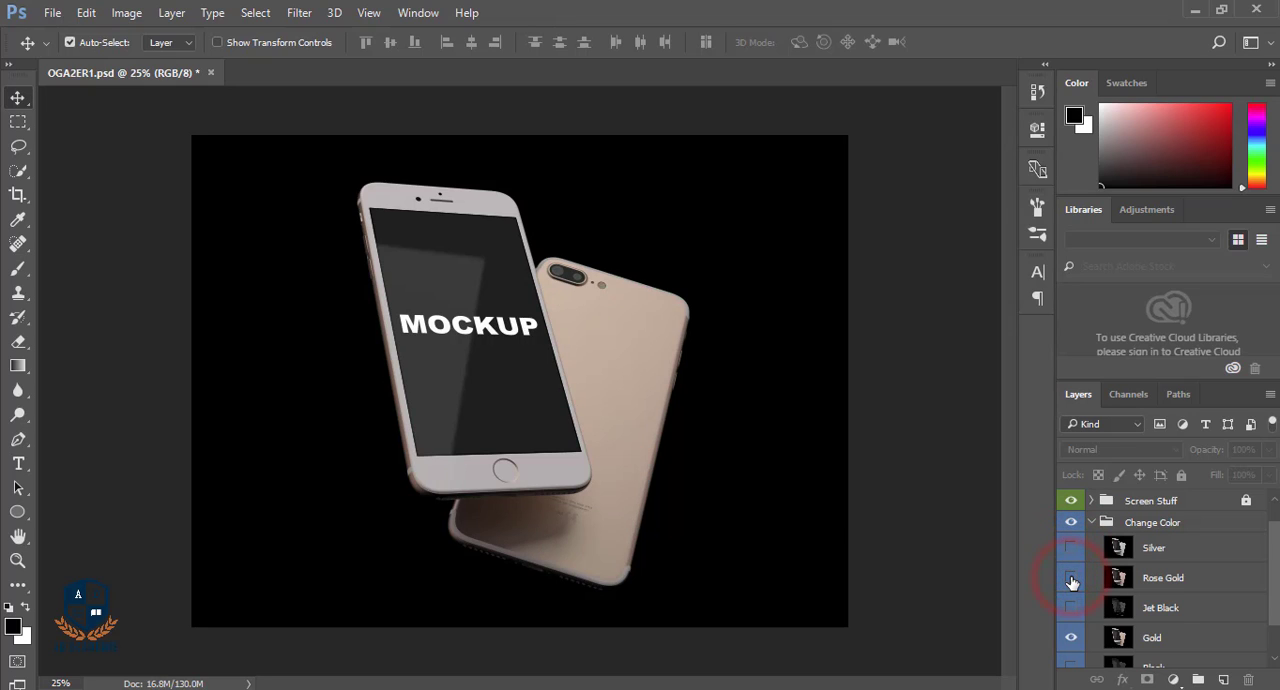
# Step: Preview the Jet Black finish, then leave the Silver layer visible
pyautogui.click(1071, 577)
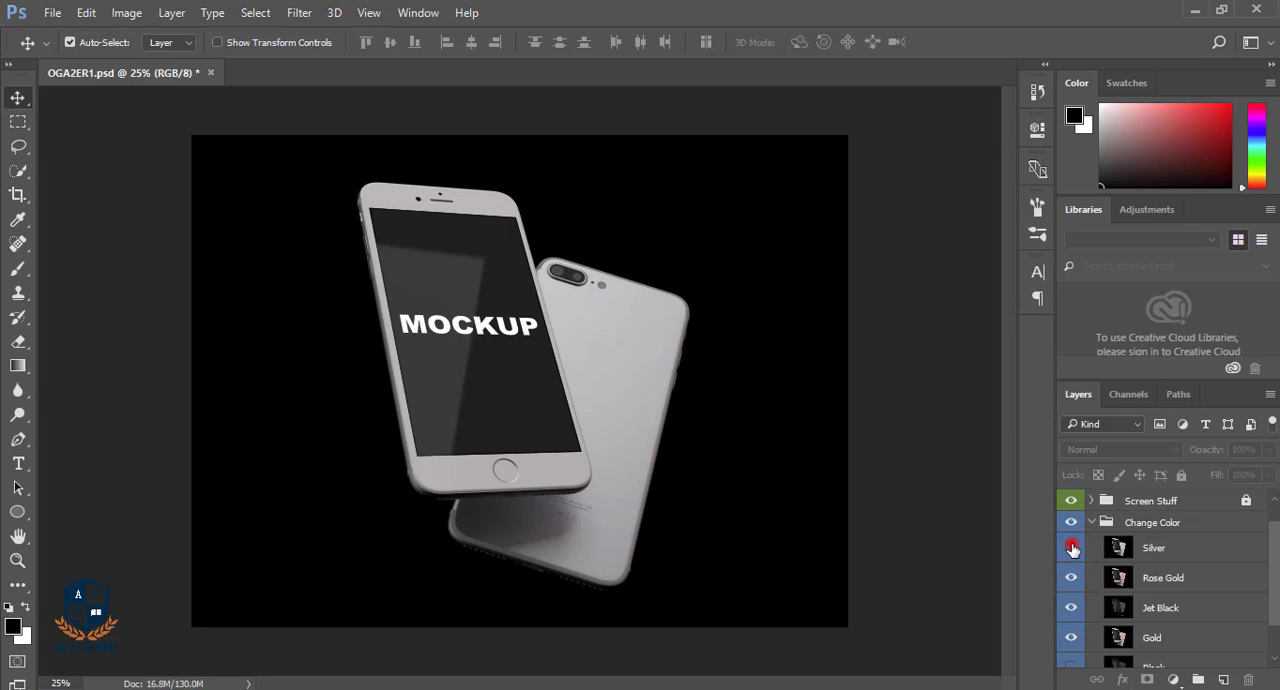
pyautogui.click(1071, 547)
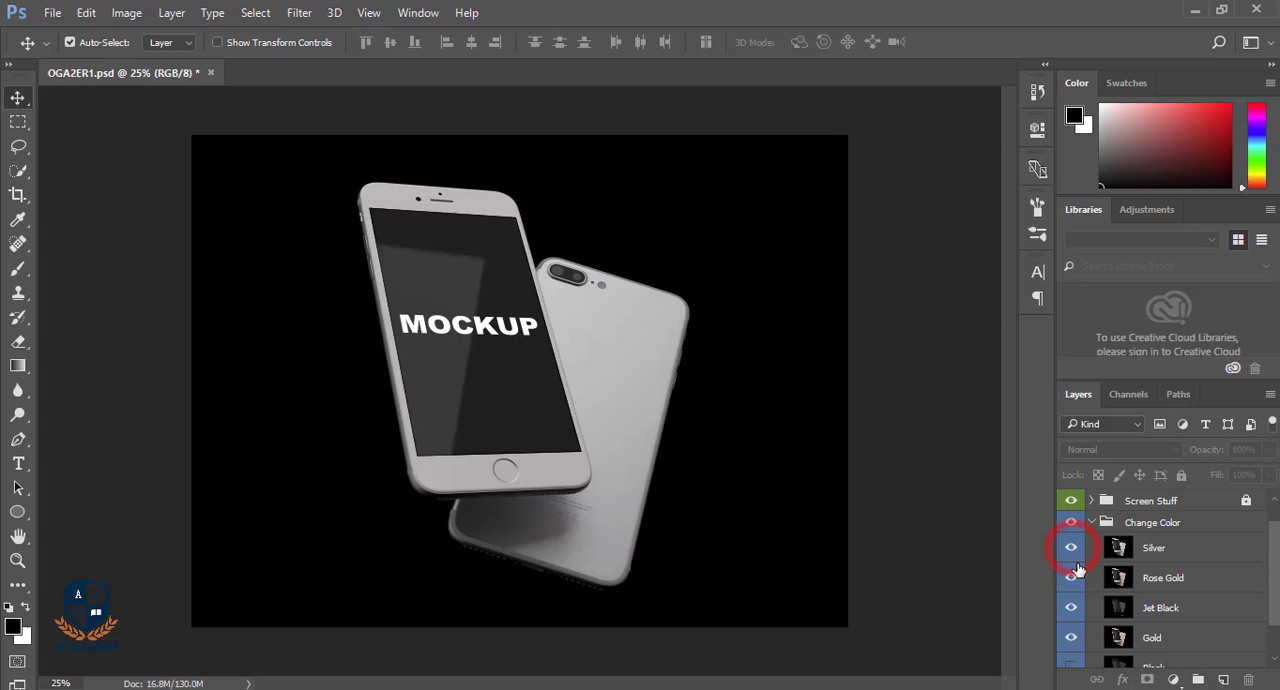
pyautogui.click(1071, 547)
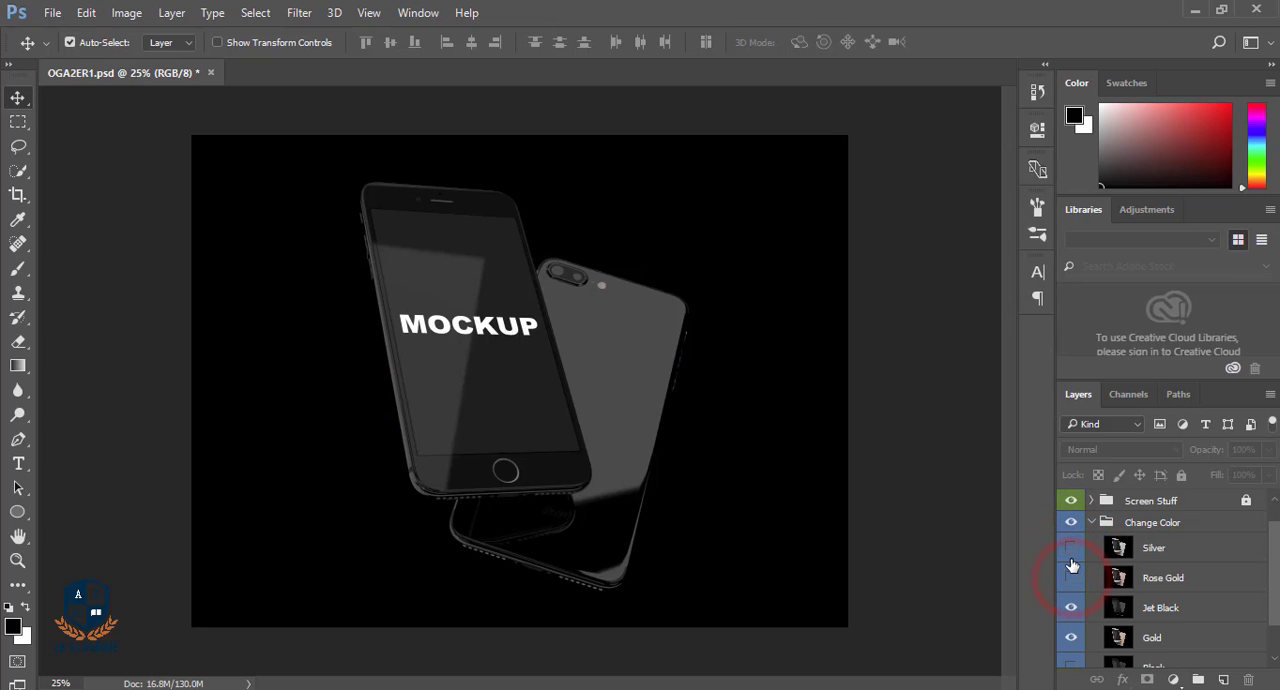
pyautogui.click(1071, 547)
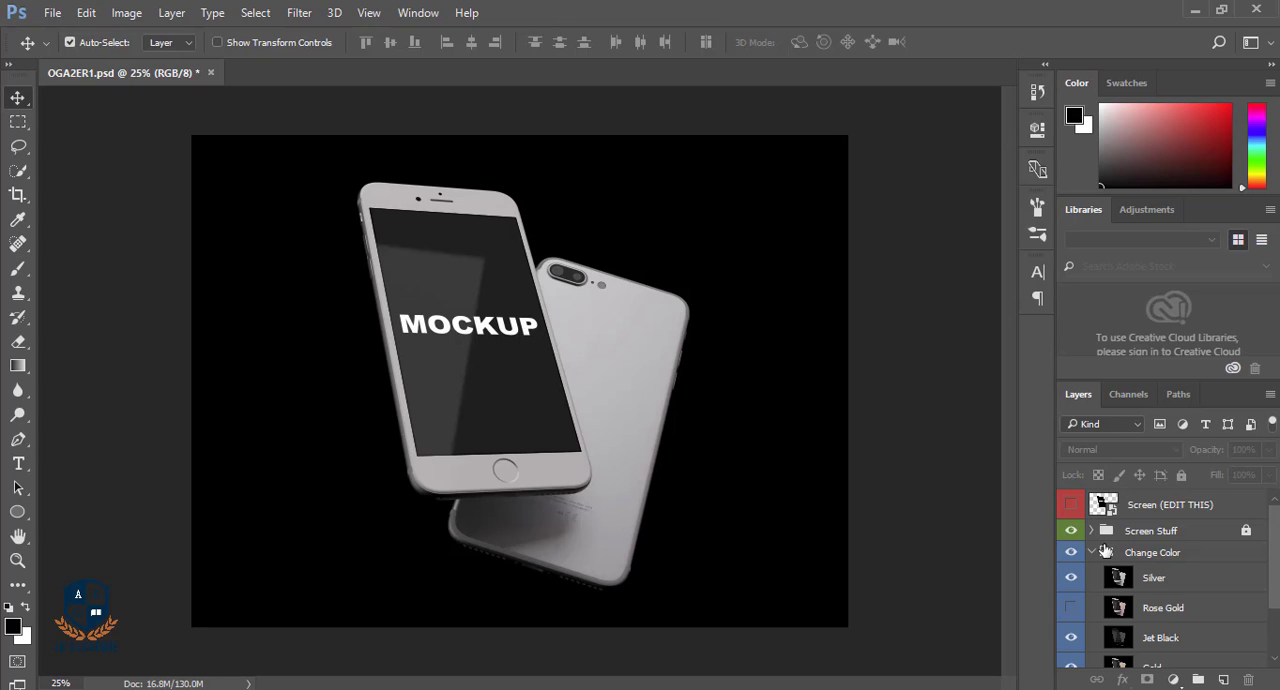
# Step: Turn on Screen (EDIT THIS) and open its Rectangle 13.psb contents as a document
pyautogui.click(1071, 504)
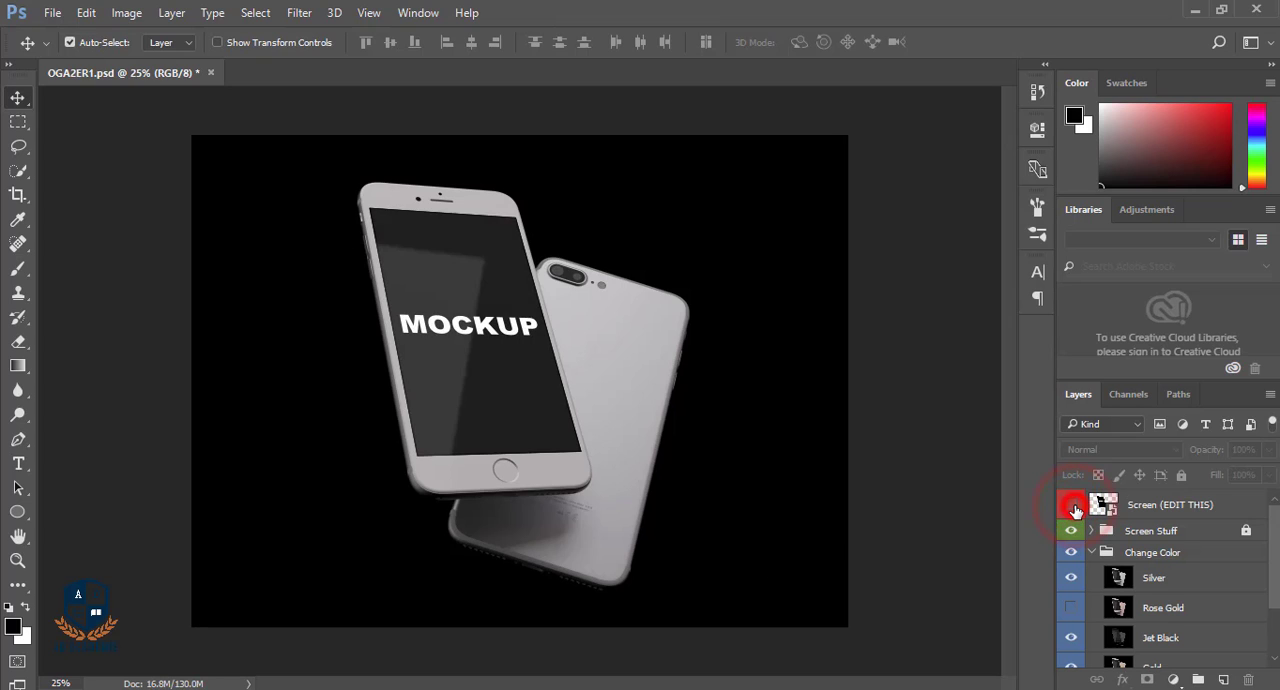
pyautogui.click(1070, 504)
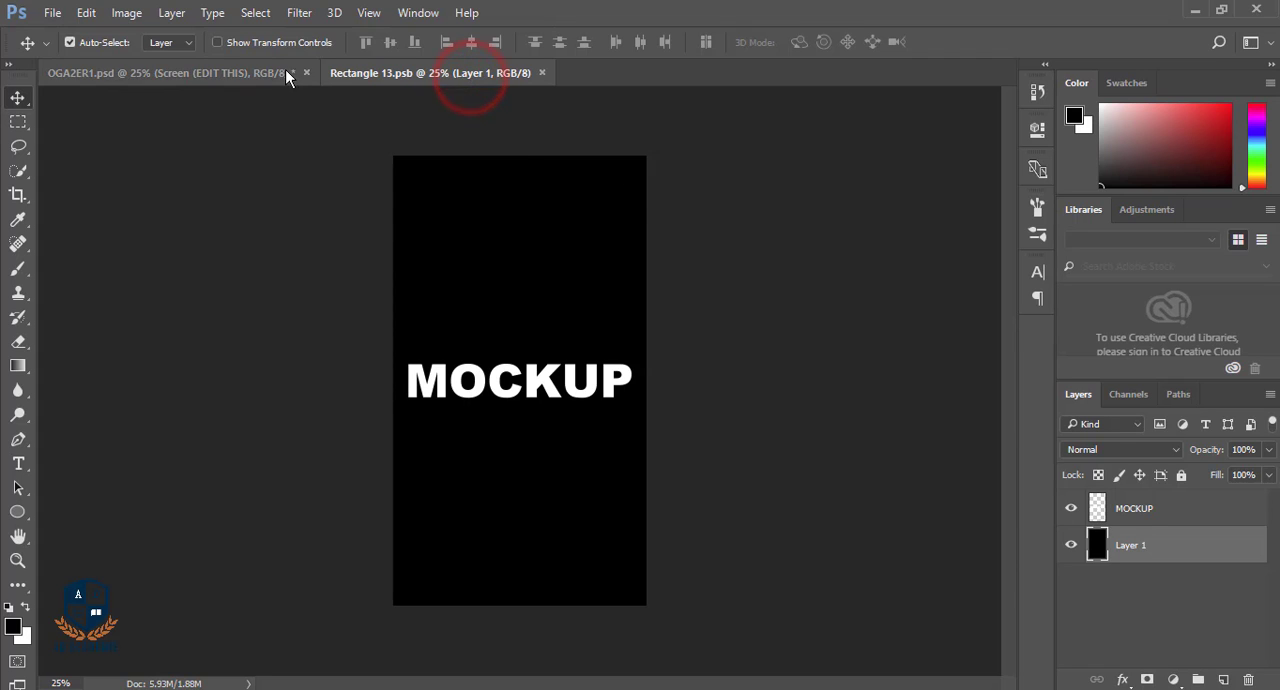
pyautogui.click(165, 72)
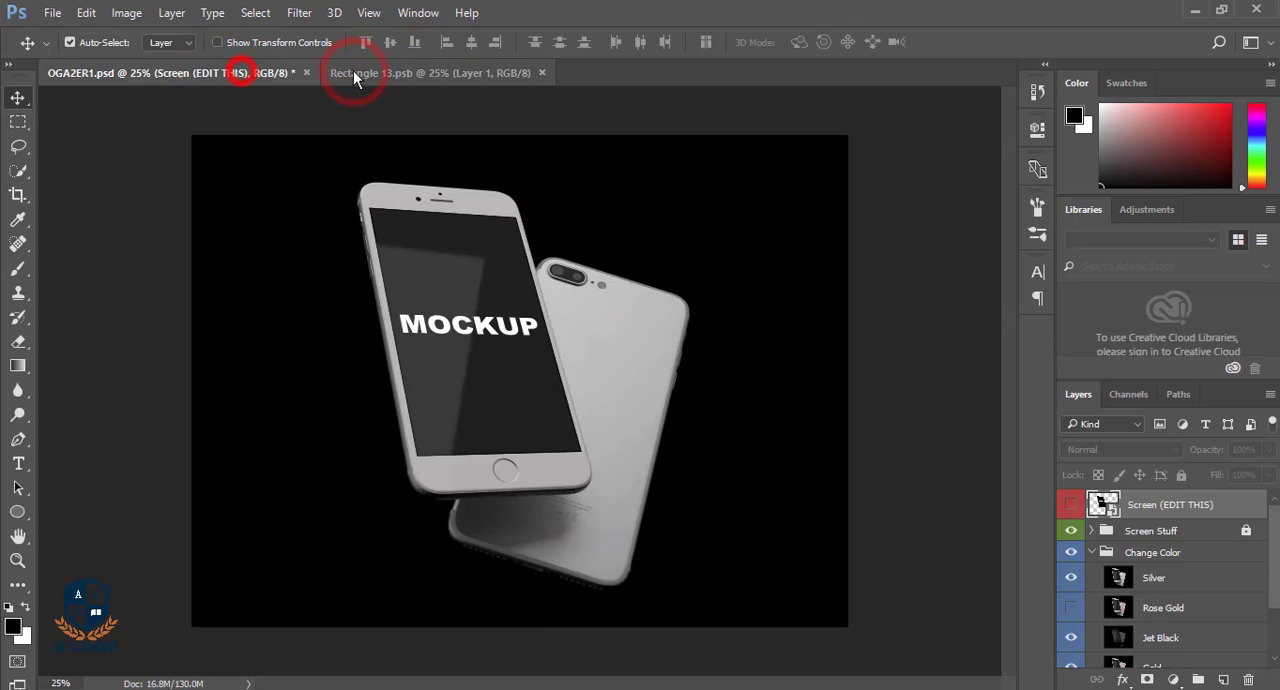
pyautogui.click(430, 72)
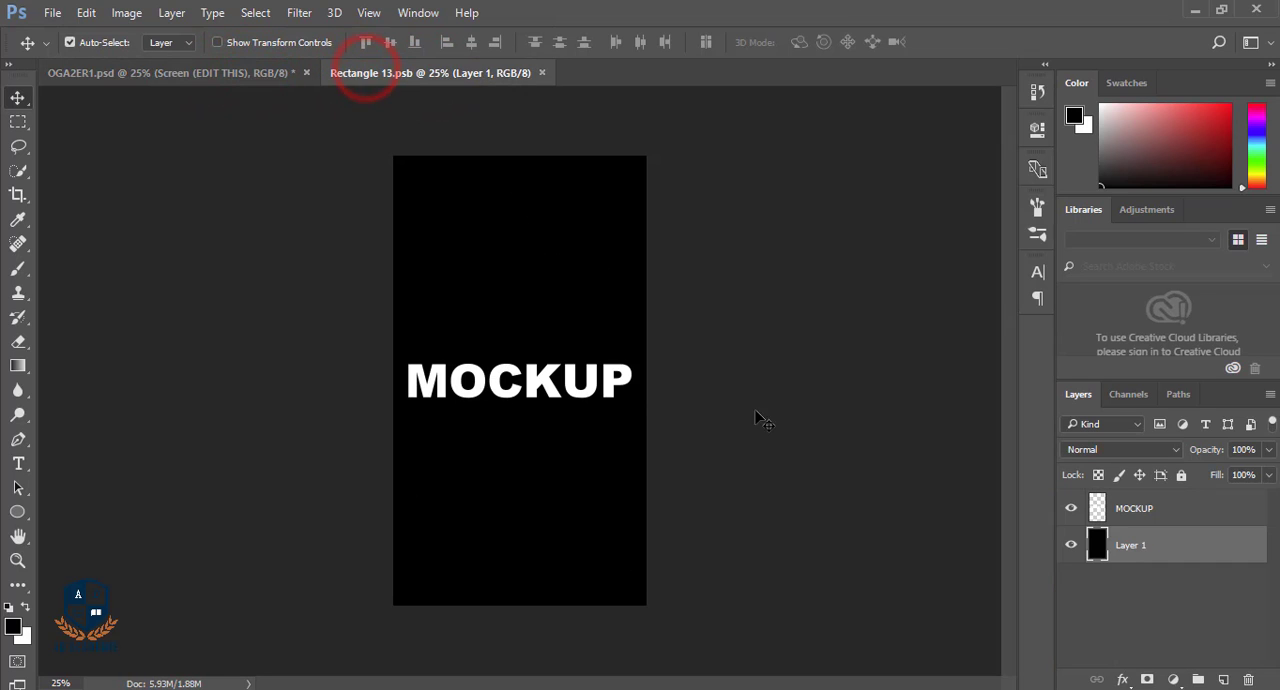
# Step: Switch to File Explorer and return to the Documents folder
pyautogui.click(1071, 508)
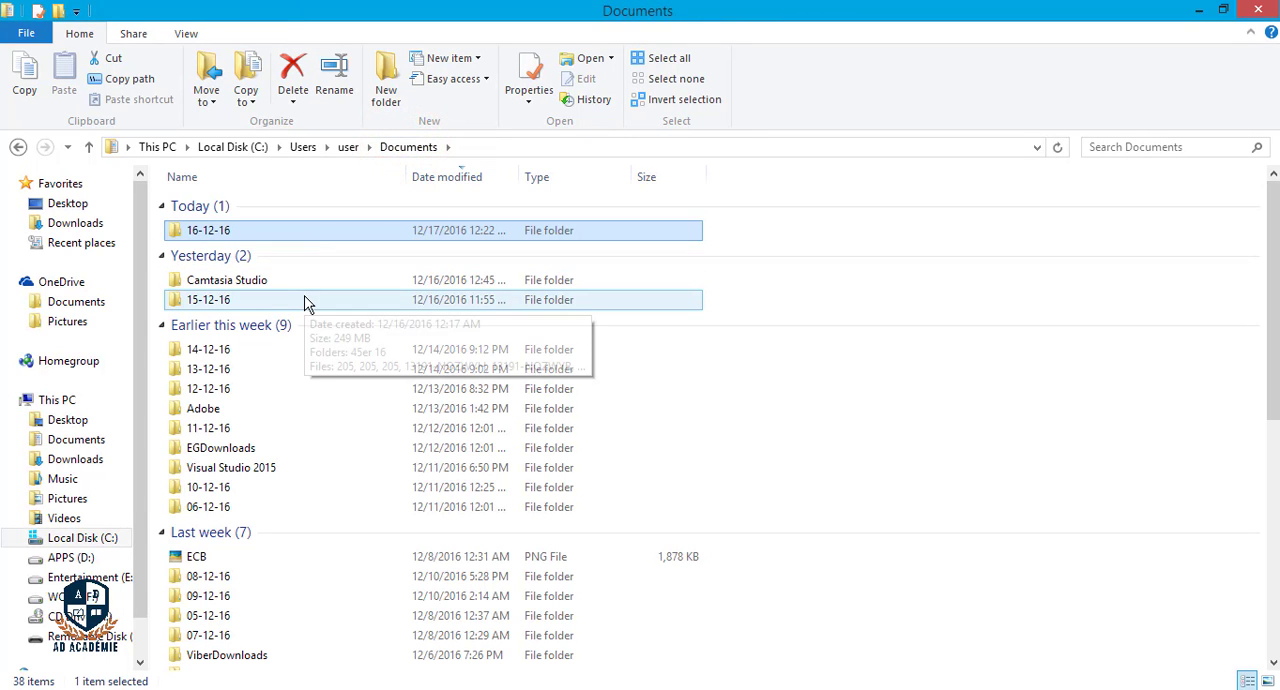
# Step: Open the 15-12-16 folder and place the Asif Logo file onto Rectangle 13.psb
pyautogui.doubleClick(208, 299)
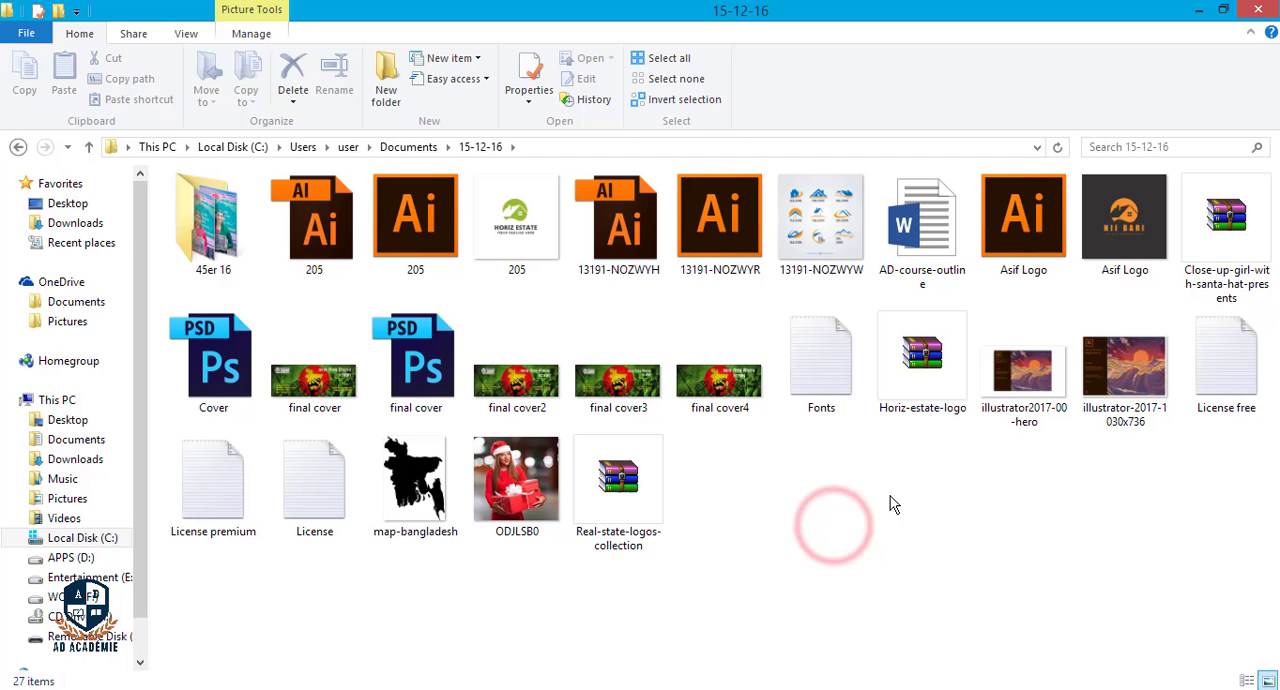
pyautogui.click(1124, 217)
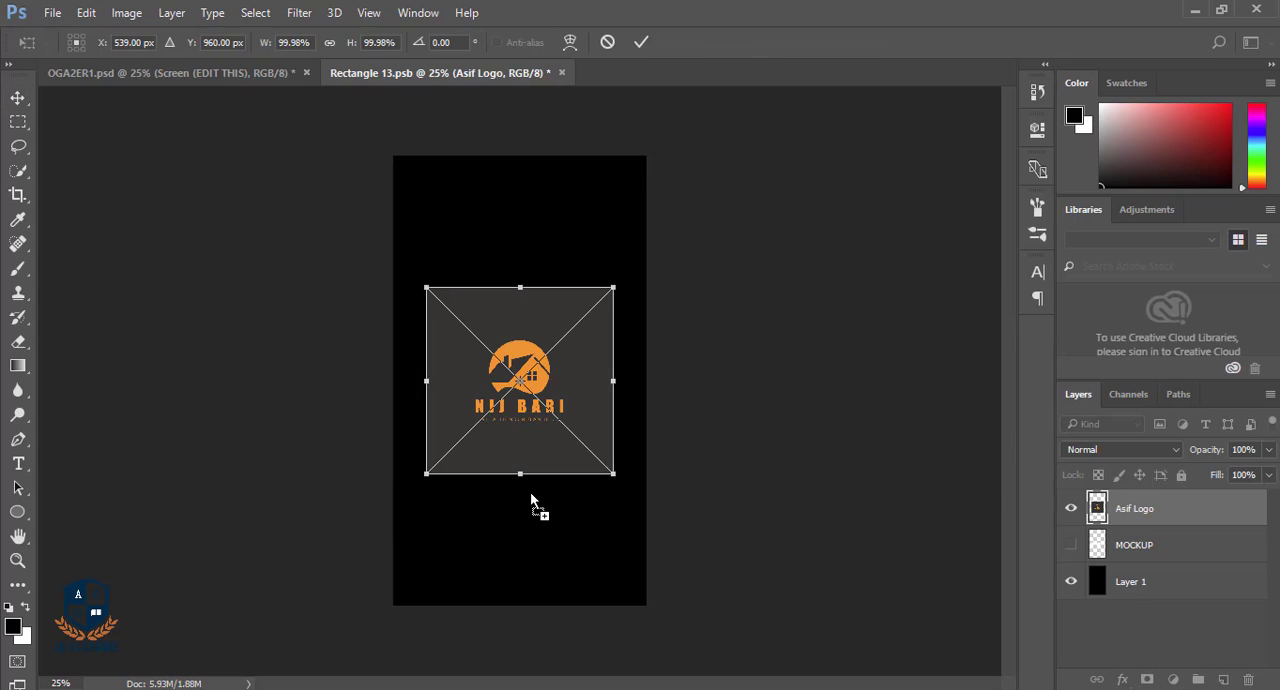
pyautogui.moveTo(590, 448)
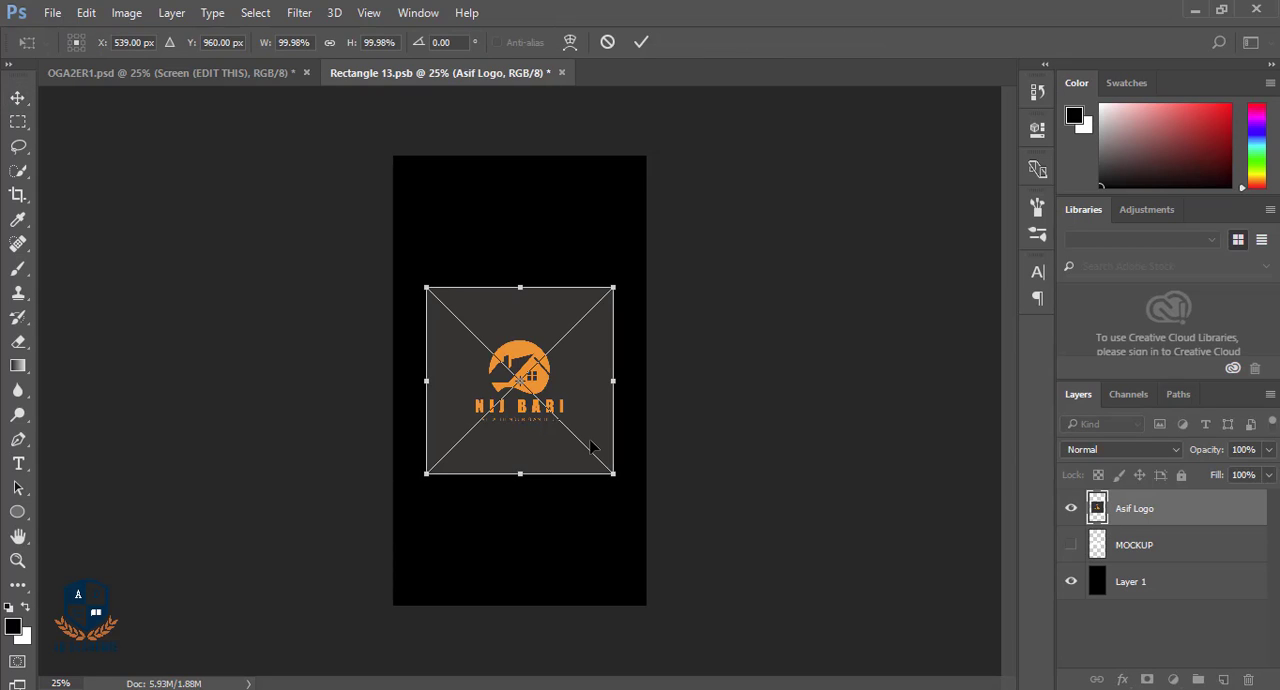
pyautogui.moveTo(625, 435)
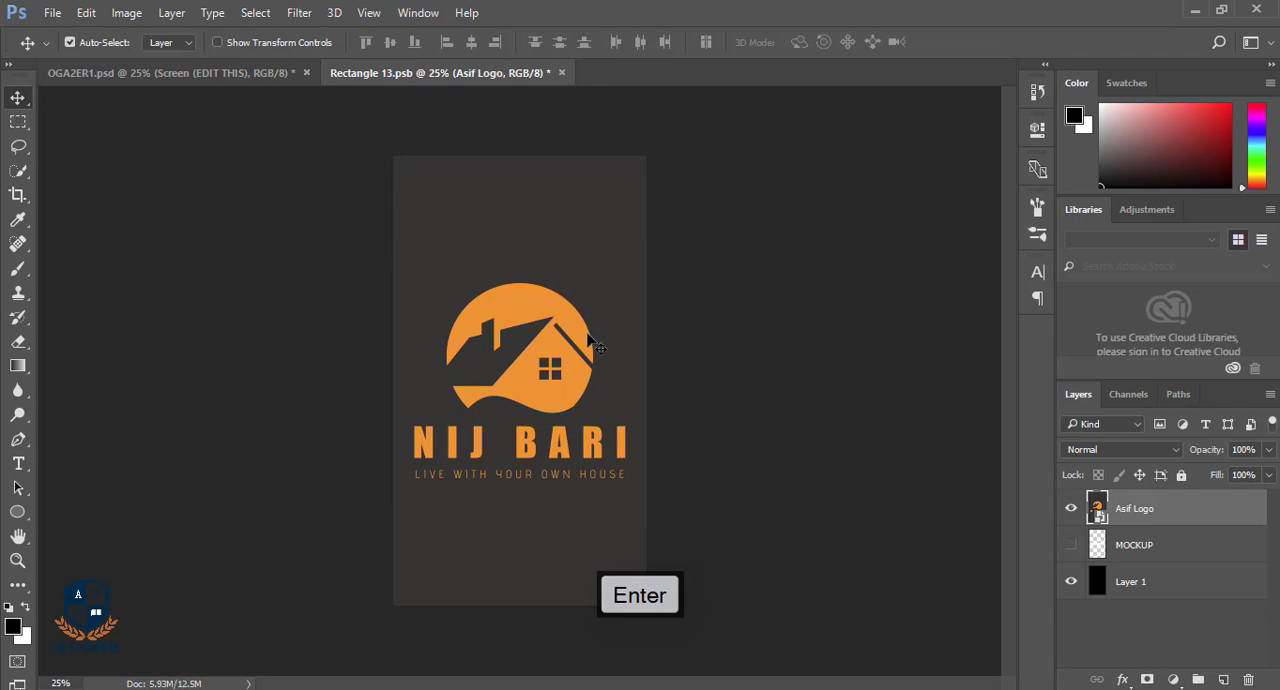
# Step: Scale the NIJ BARI logo to 245% width and height and save Rectangle 13.psb
pyautogui.press('ctrl+t')
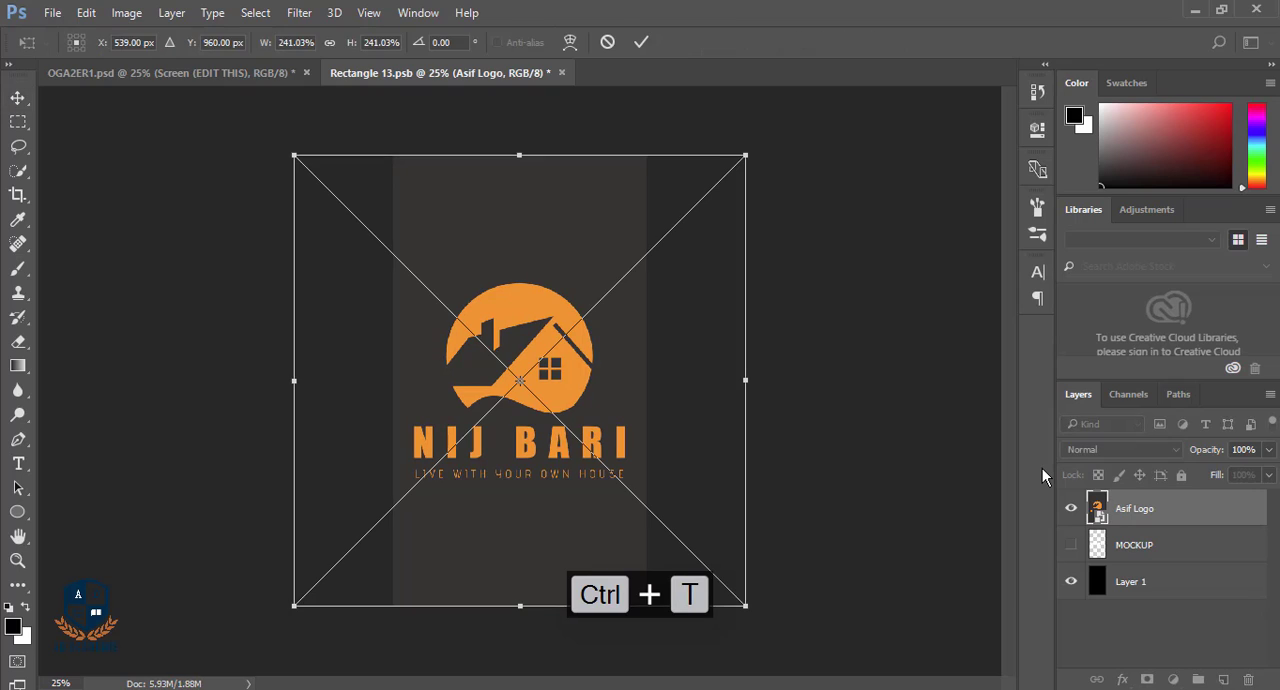
pyautogui.moveTo(820, 238)
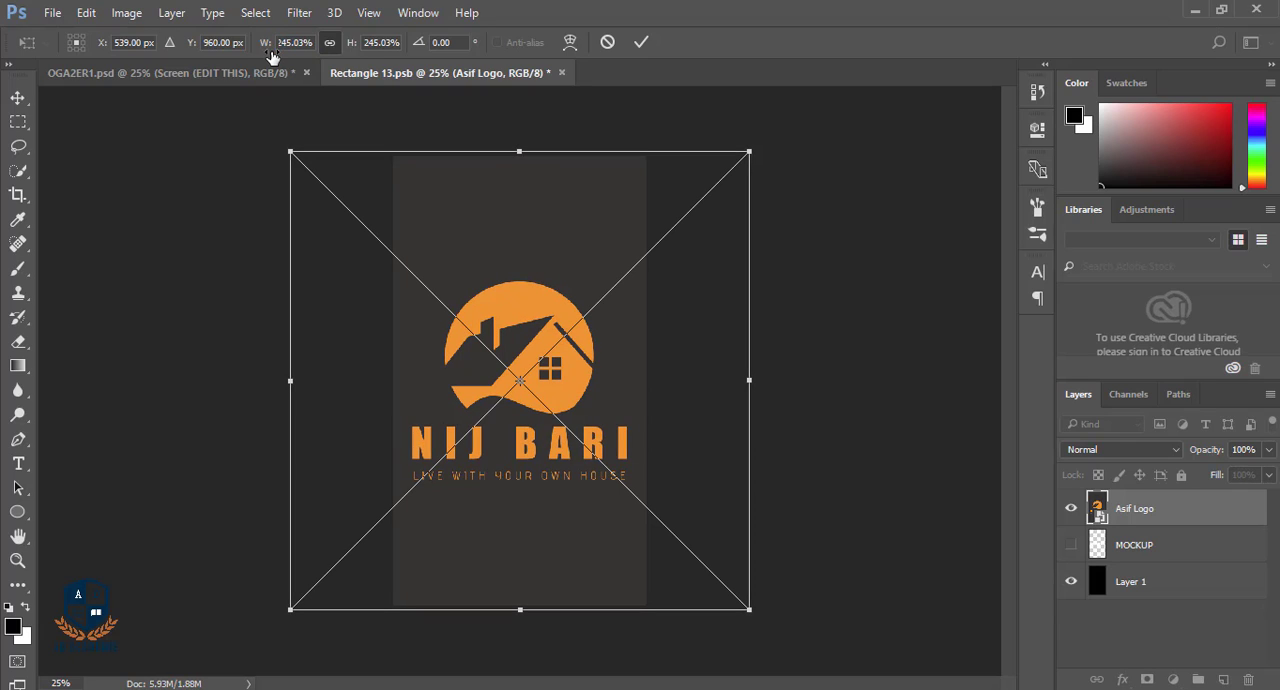
pyautogui.press('enter')
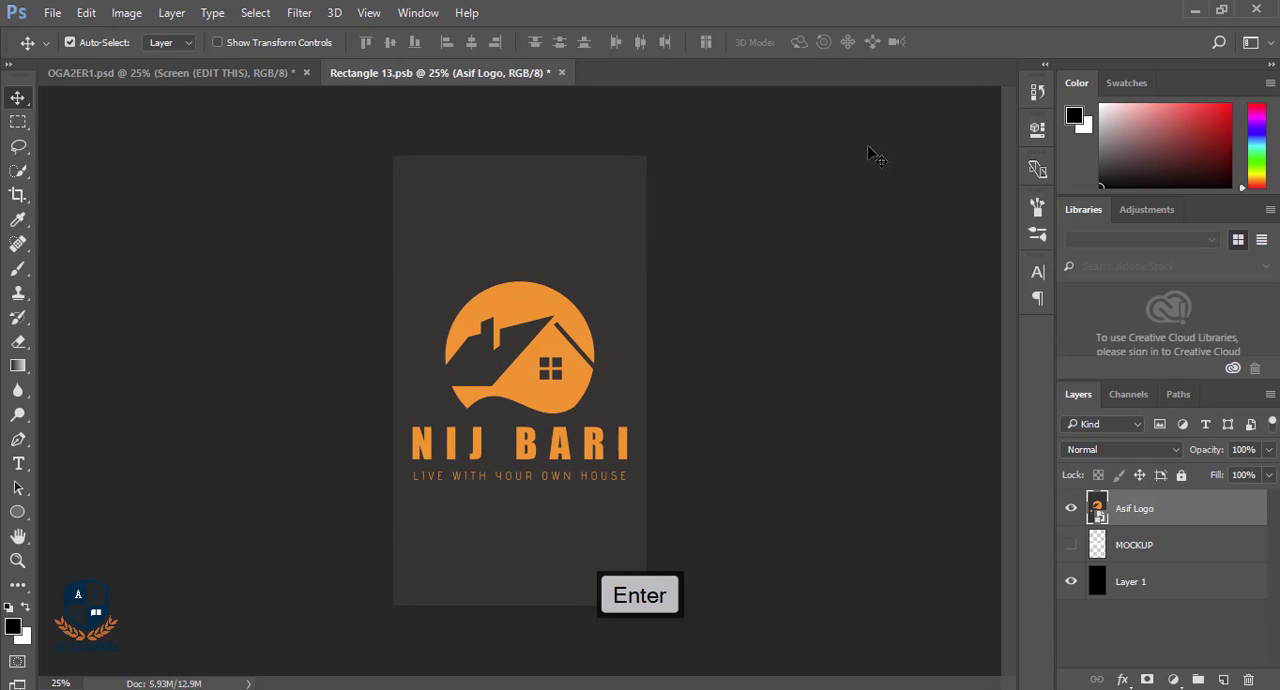
pyautogui.moveTo(872, 429)
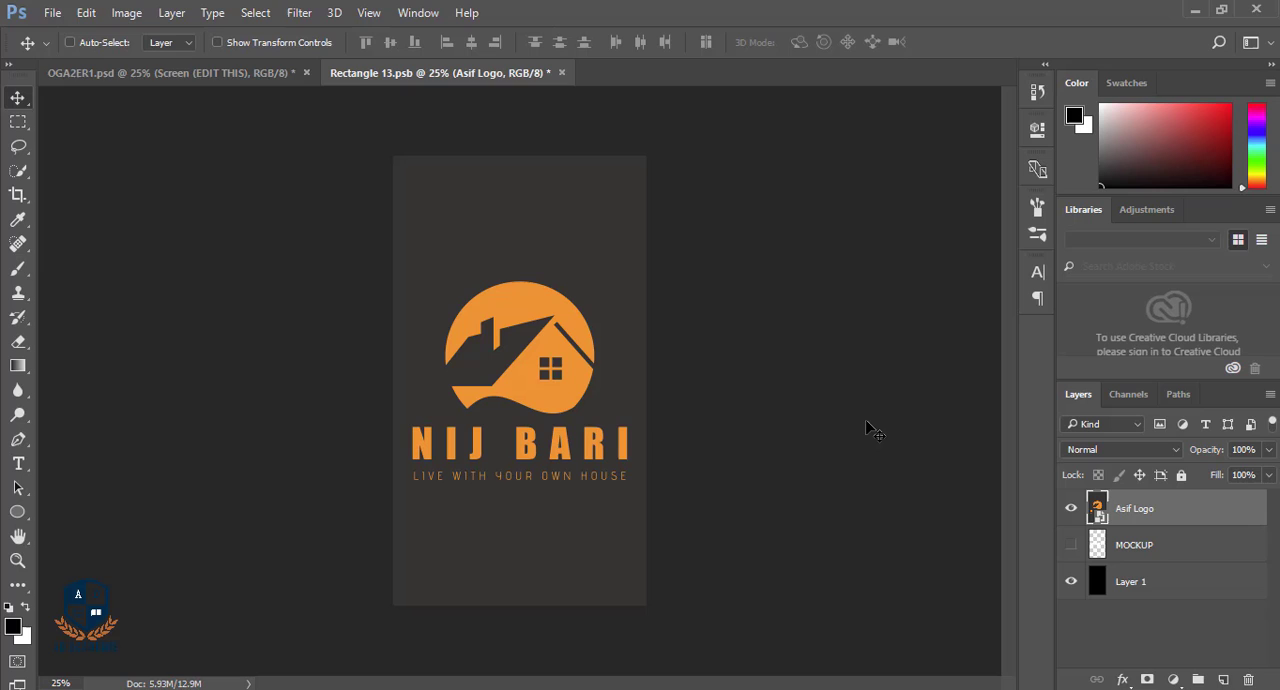
pyautogui.press('ctrl+s')
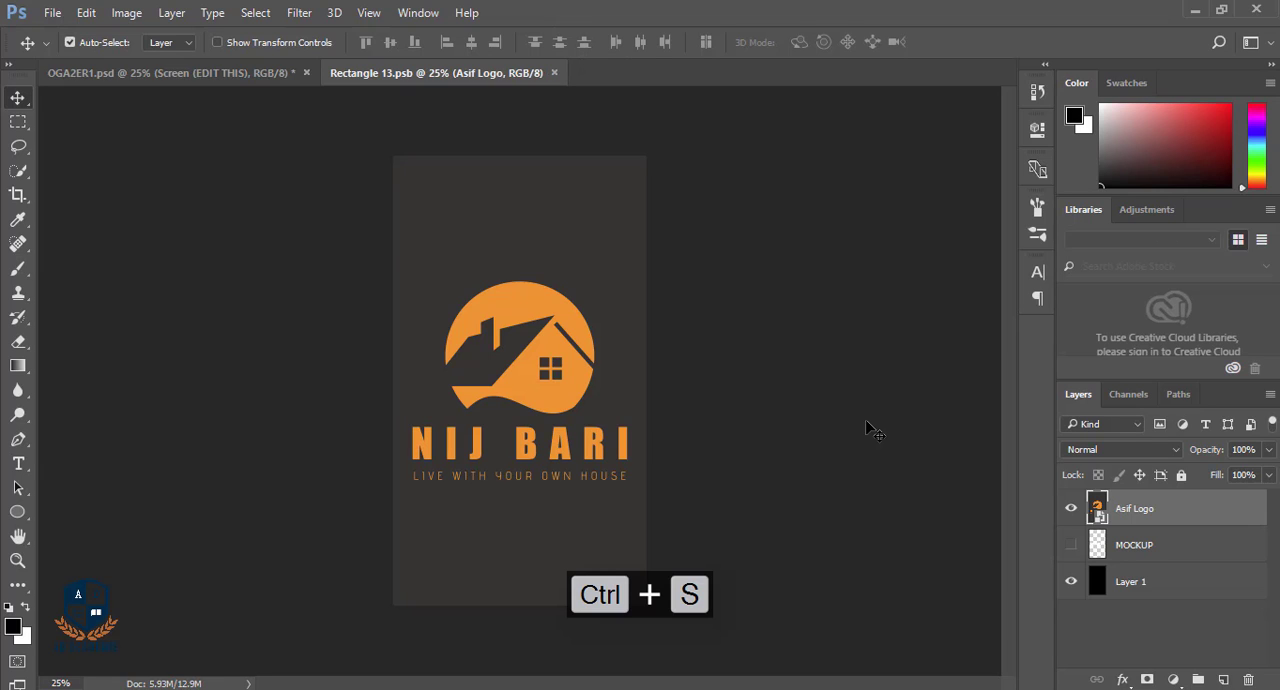
pyautogui.click(170, 72)
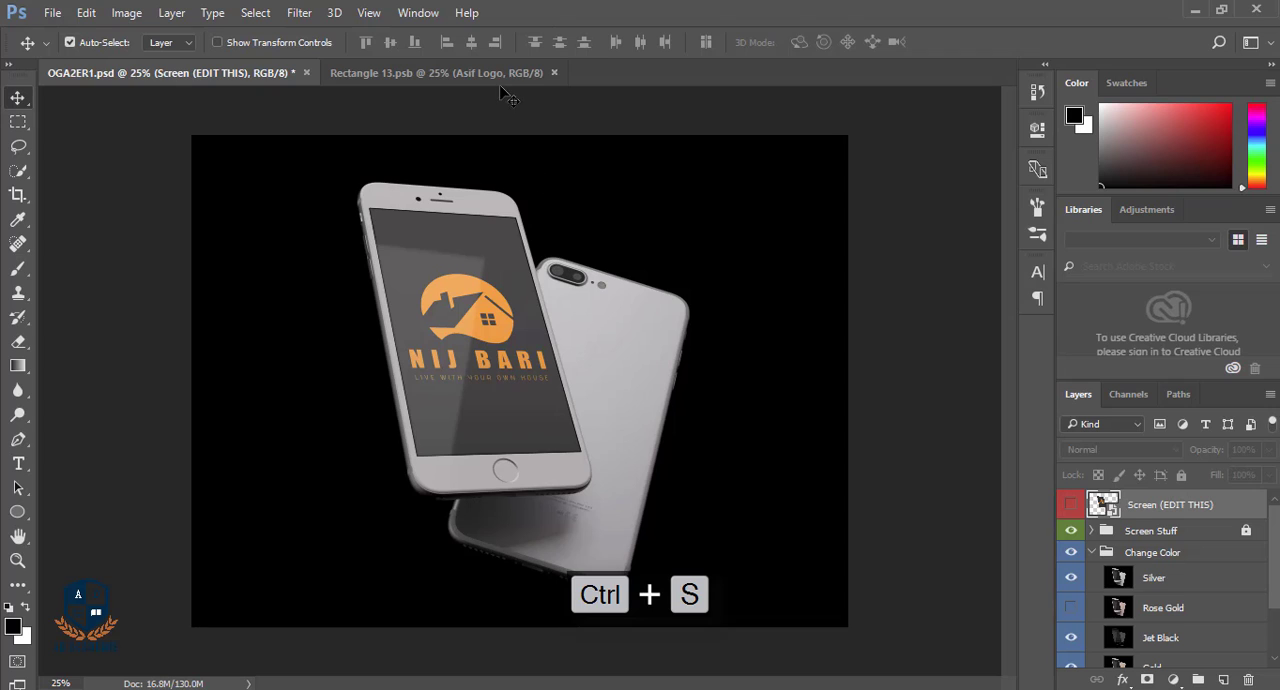
# Step: Save, check the Rectangle 13.psb tab, then return to the OGA2ER1.psd mockup
pyautogui.press('ctrl+s')
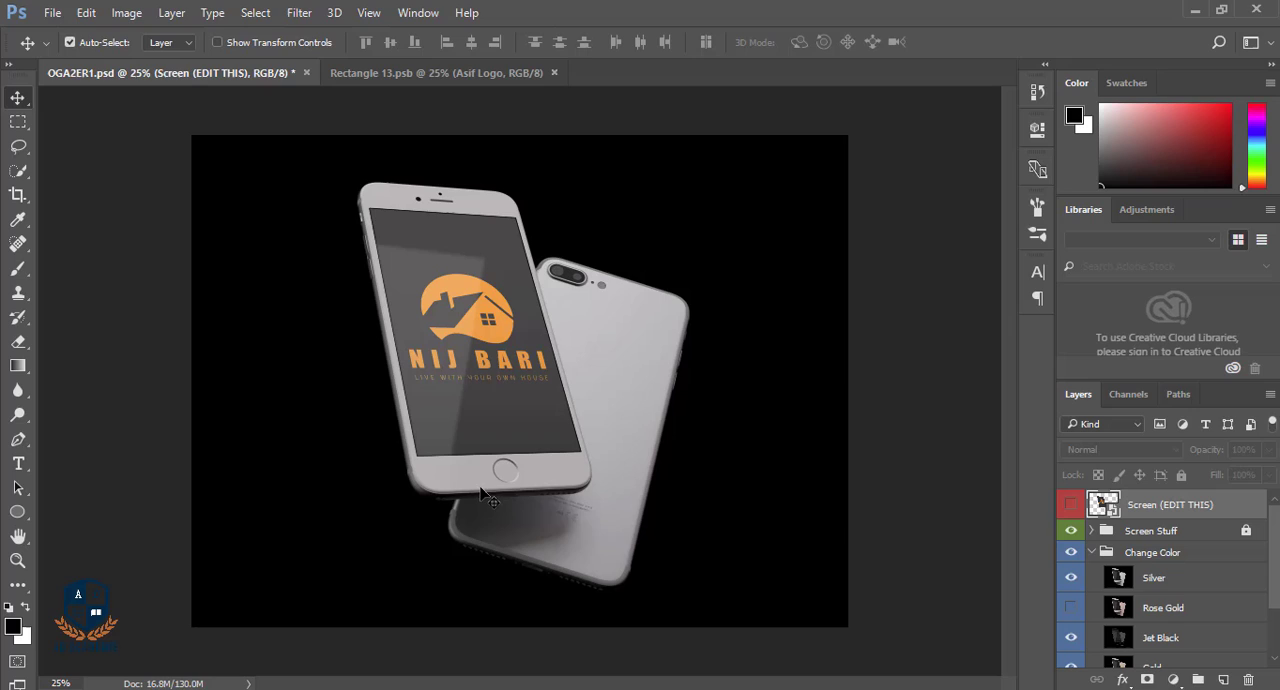
pyautogui.moveTo(755, 400)
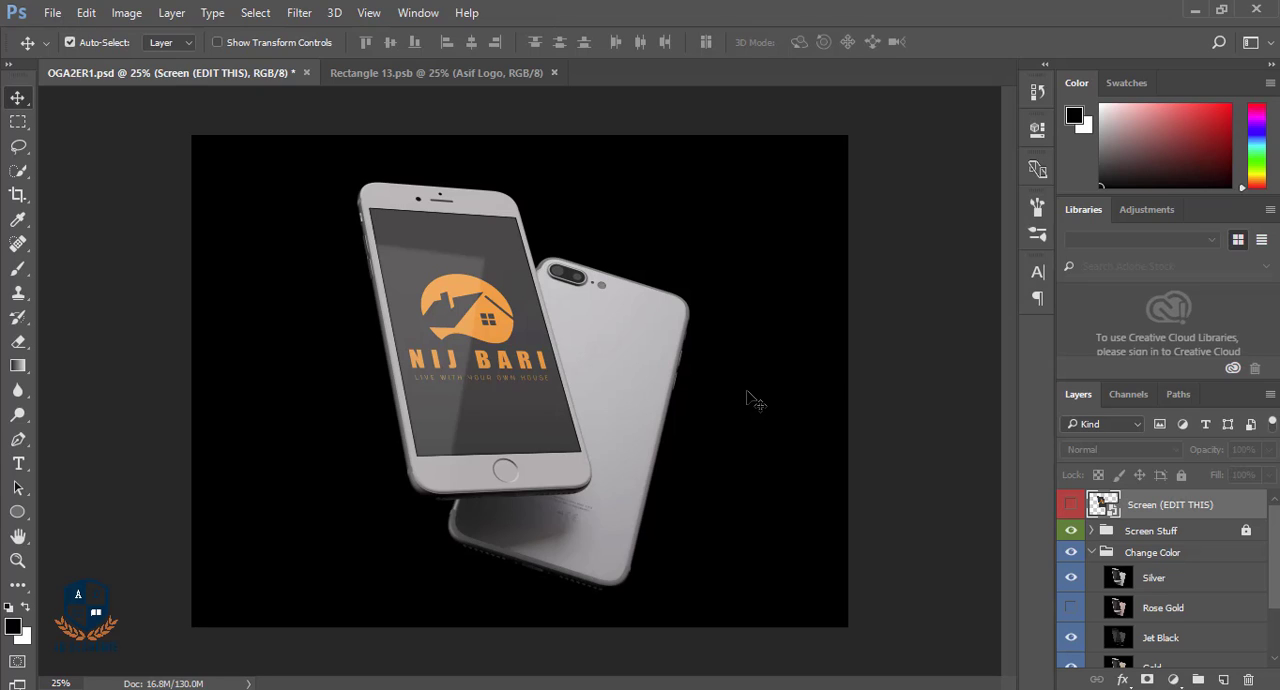
pyautogui.moveTo(741, 383)
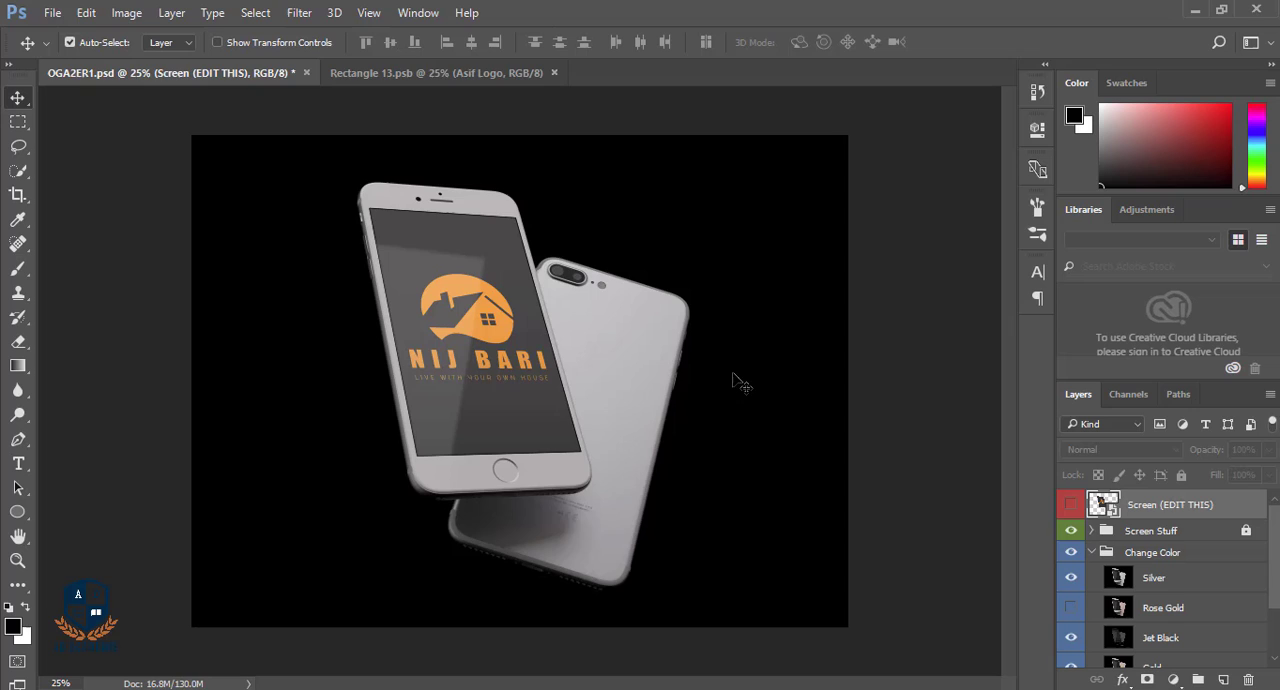
pyautogui.click(437, 72)
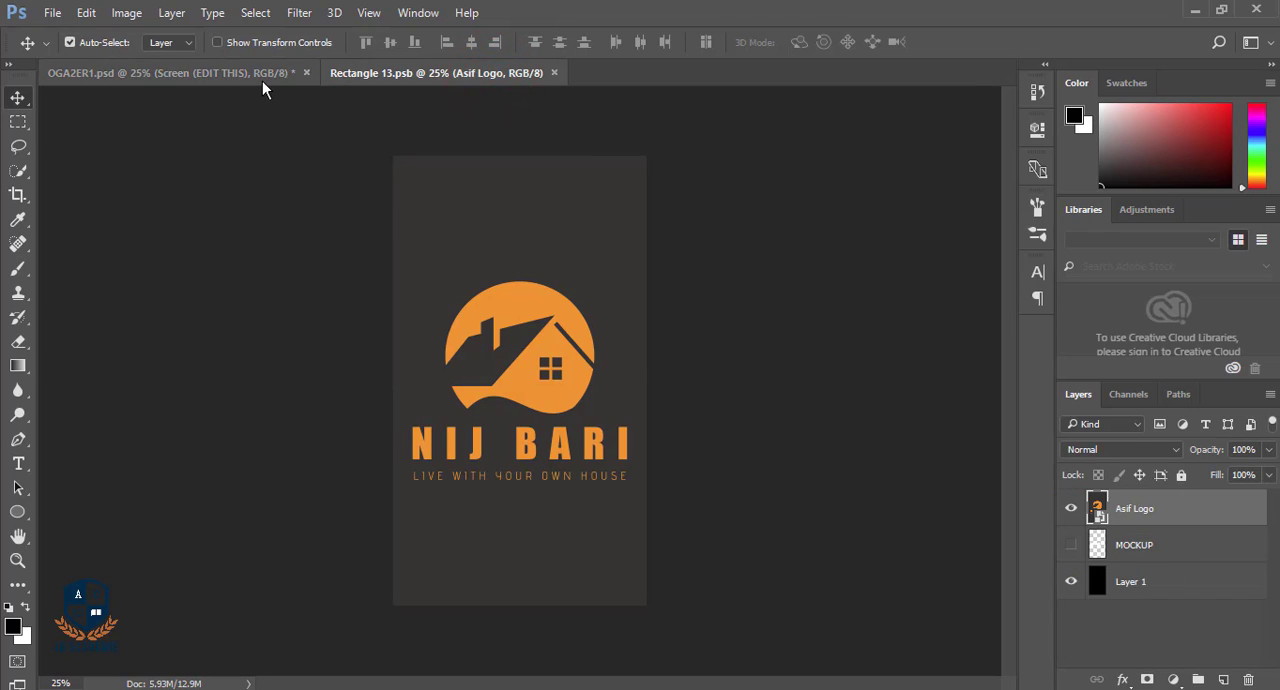
pyautogui.click(170, 72)
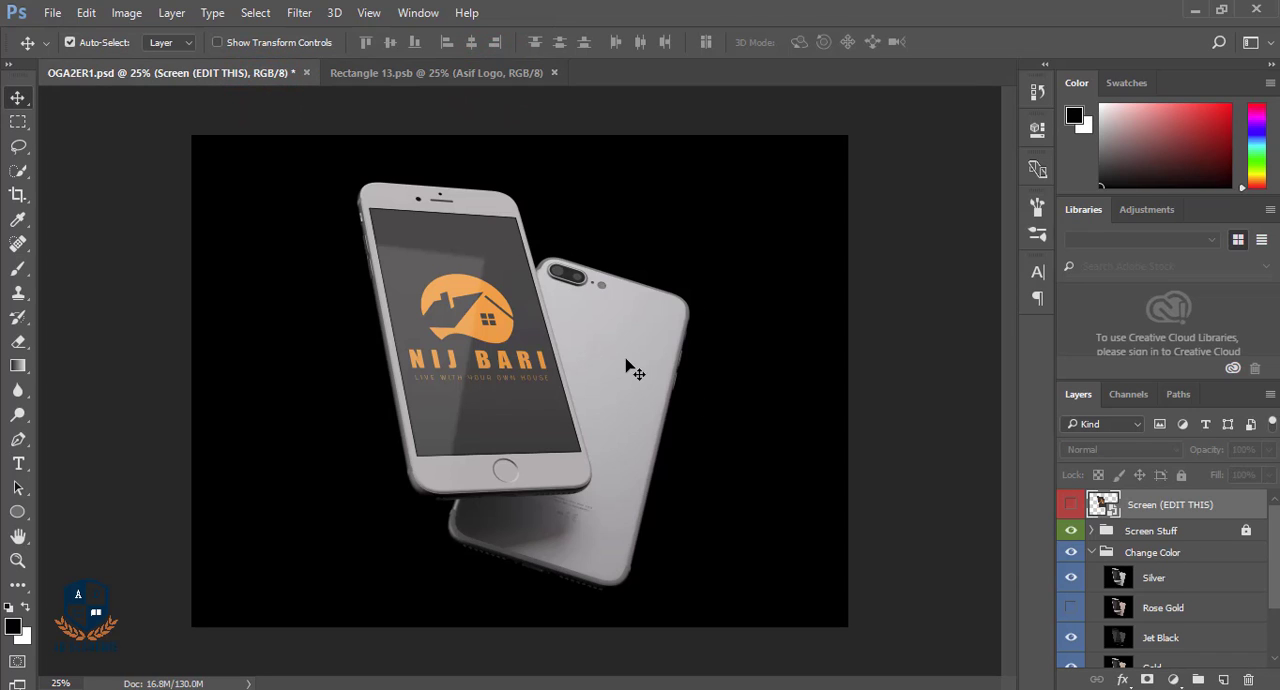
pyautogui.moveTo(737, 432)
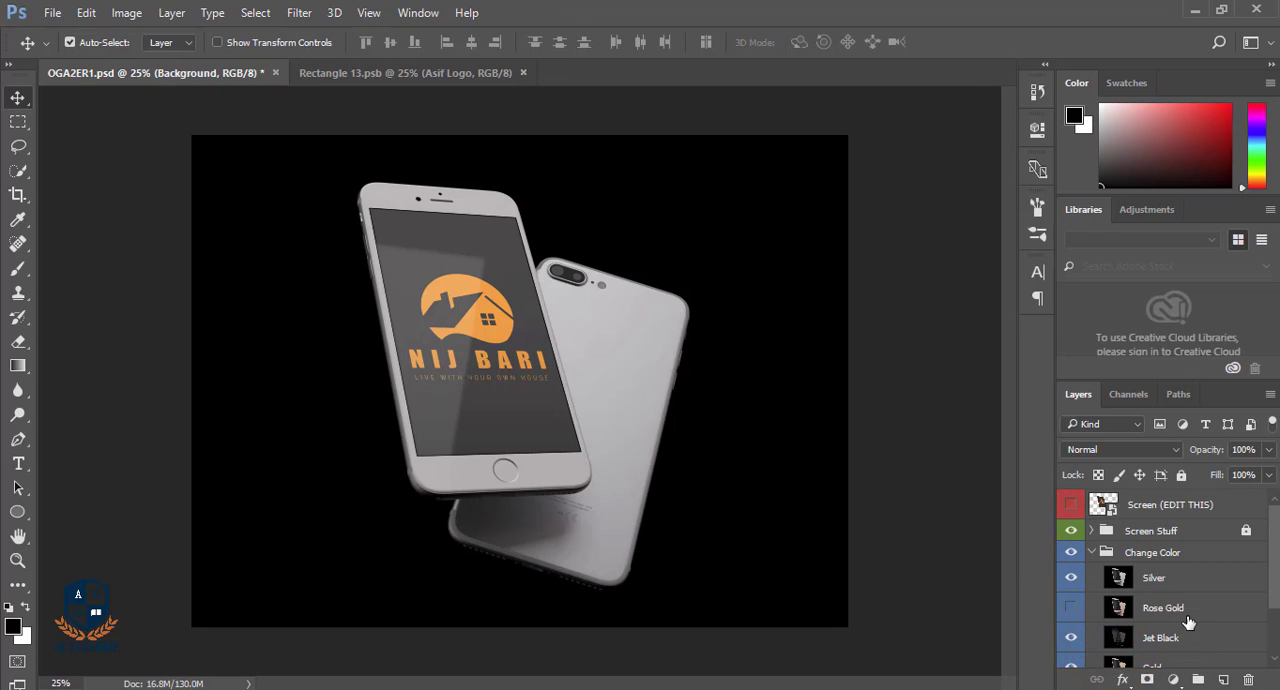
# Step: Hide the Silver layer and show the Rose Gold layer in Change Color
pyautogui.click(1070, 577)
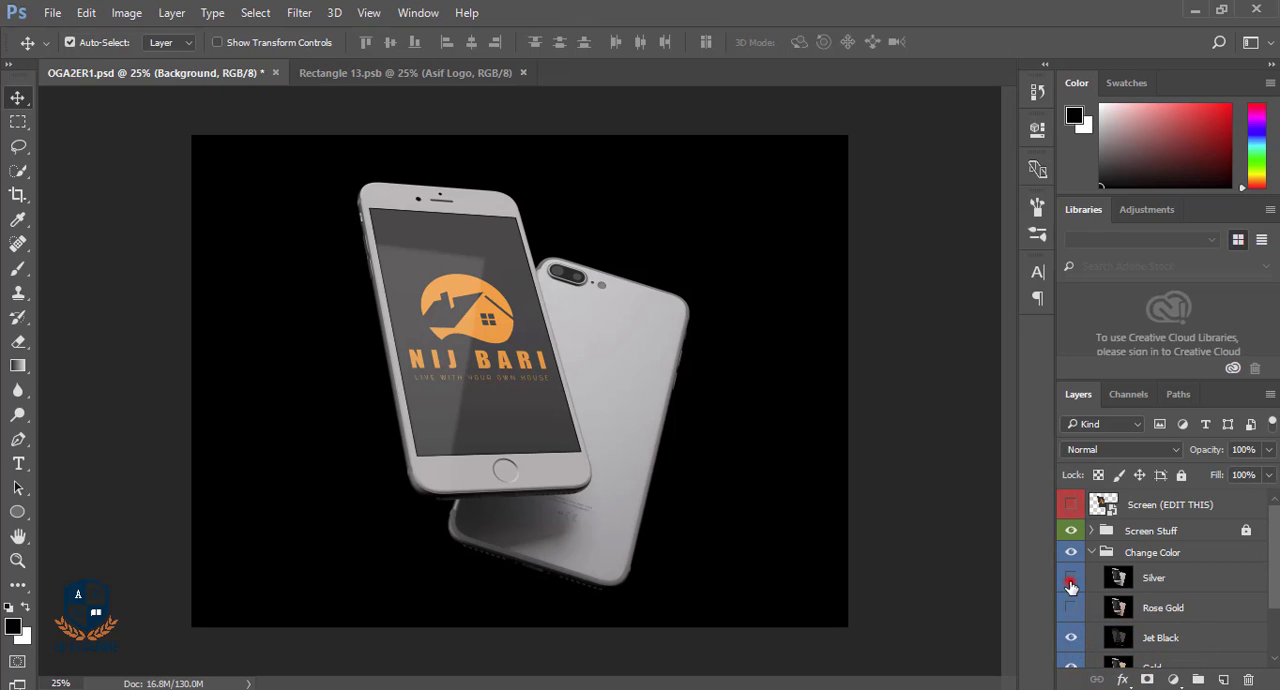
pyautogui.click(1070, 577)
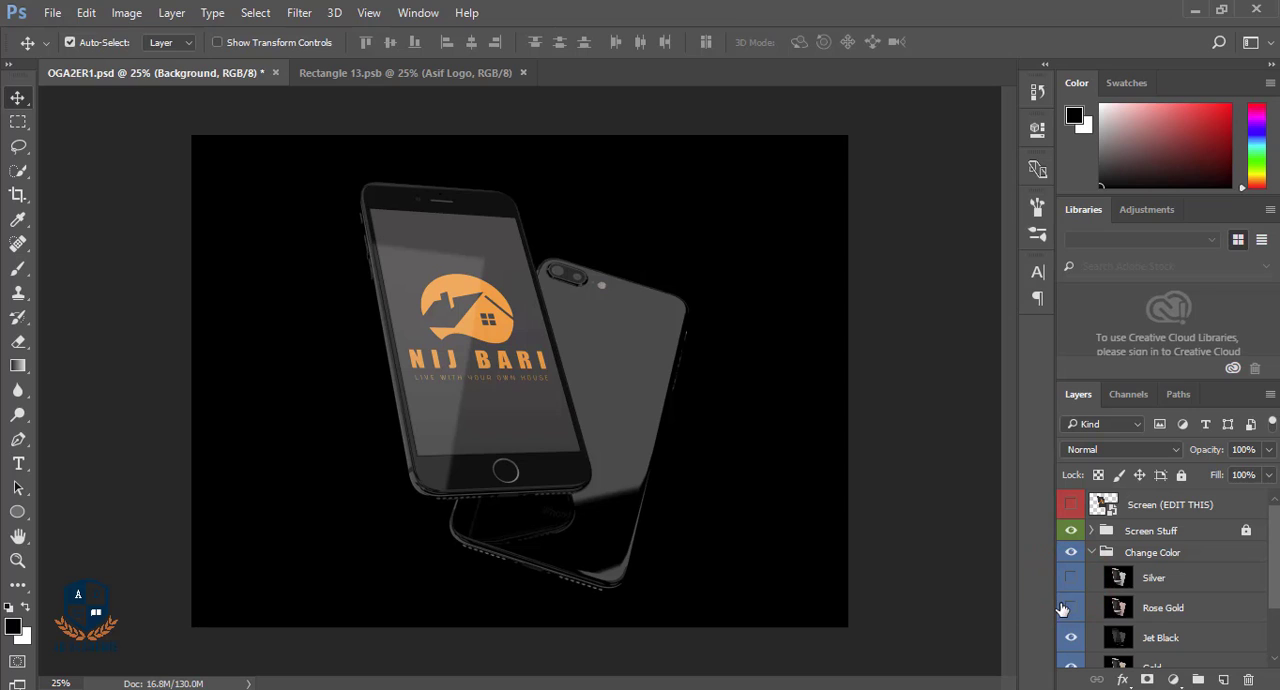
pyautogui.click(1071, 607)
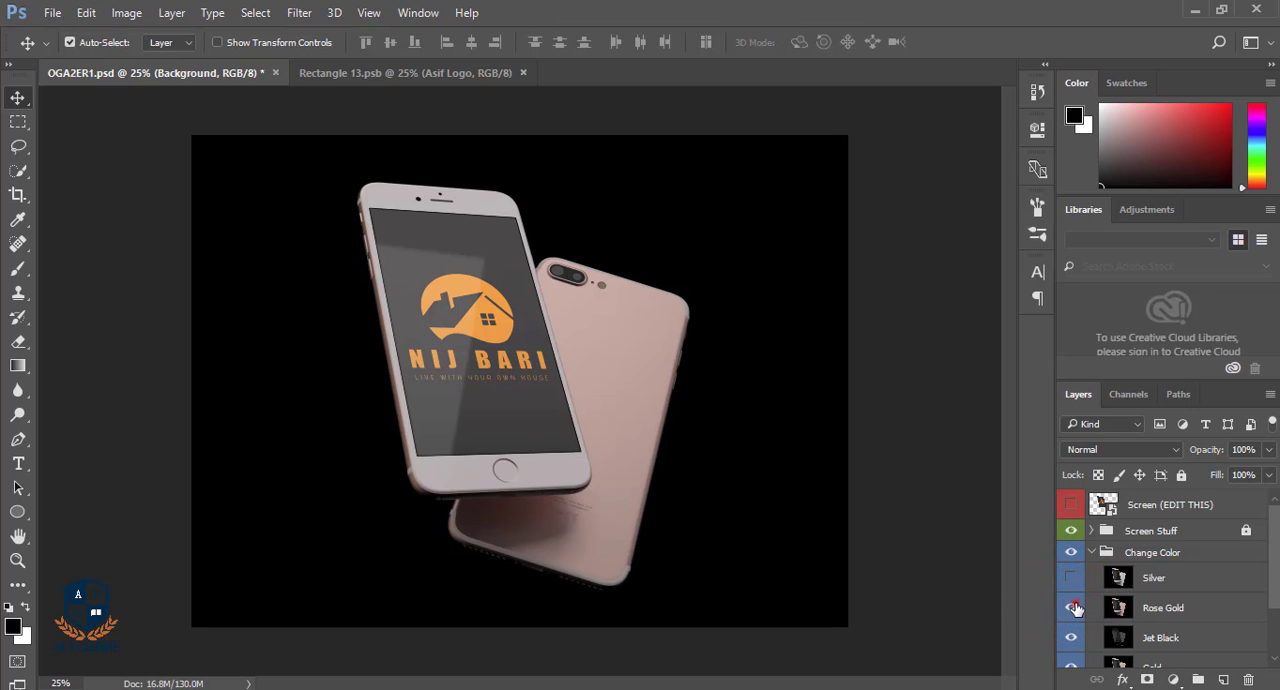
pyautogui.click(1070, 607)
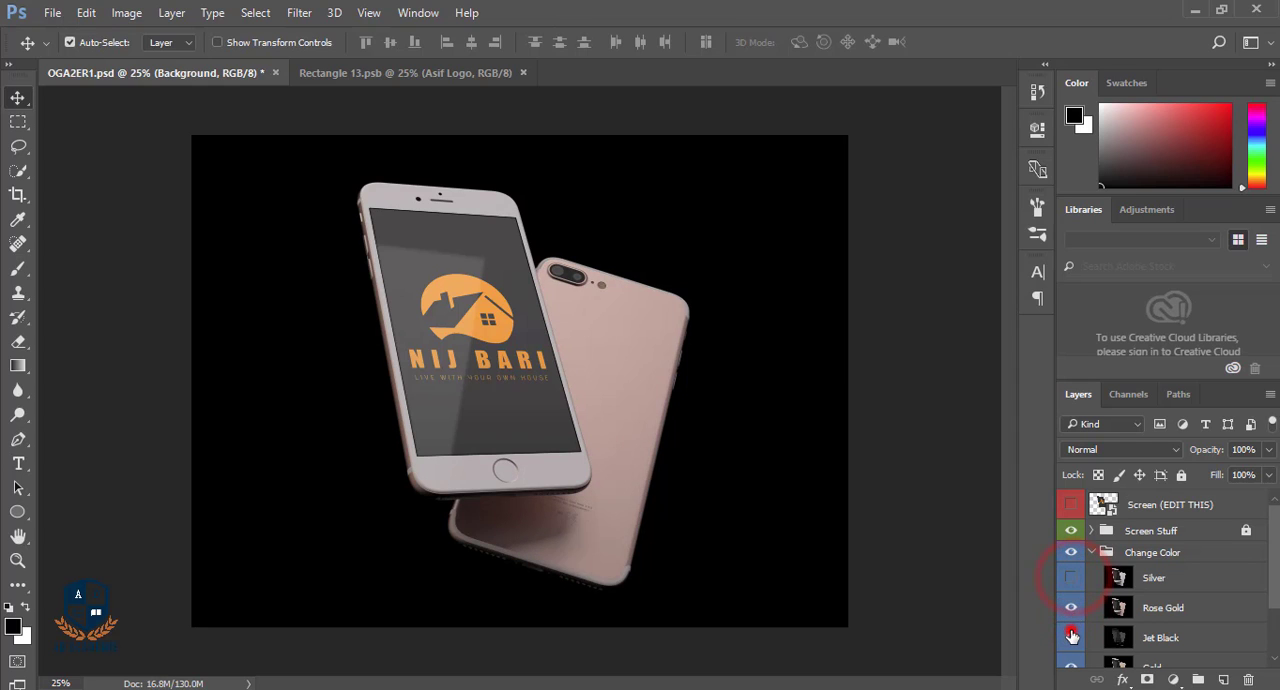
pyautogui.click(1071, 637)
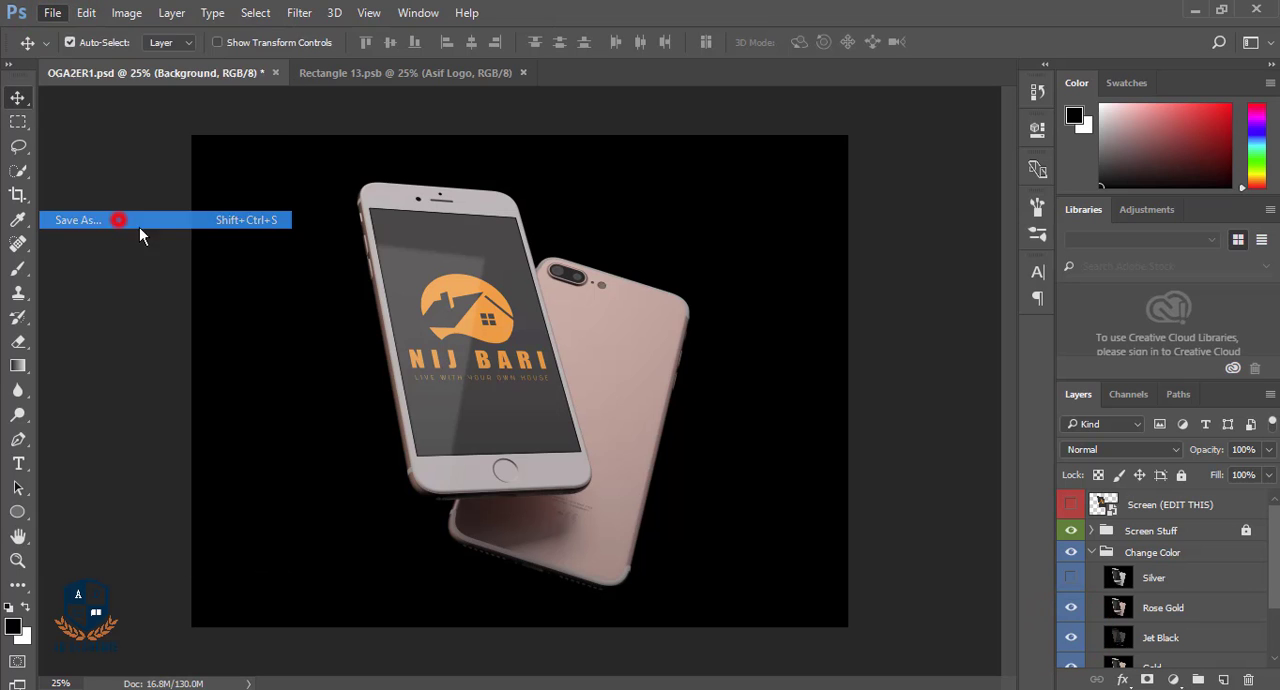
# Step: Save the mockup as OGA2ER1.jpg in 16-12-16 at Quality 12 Maximum
pyautogui.click(77, 220)
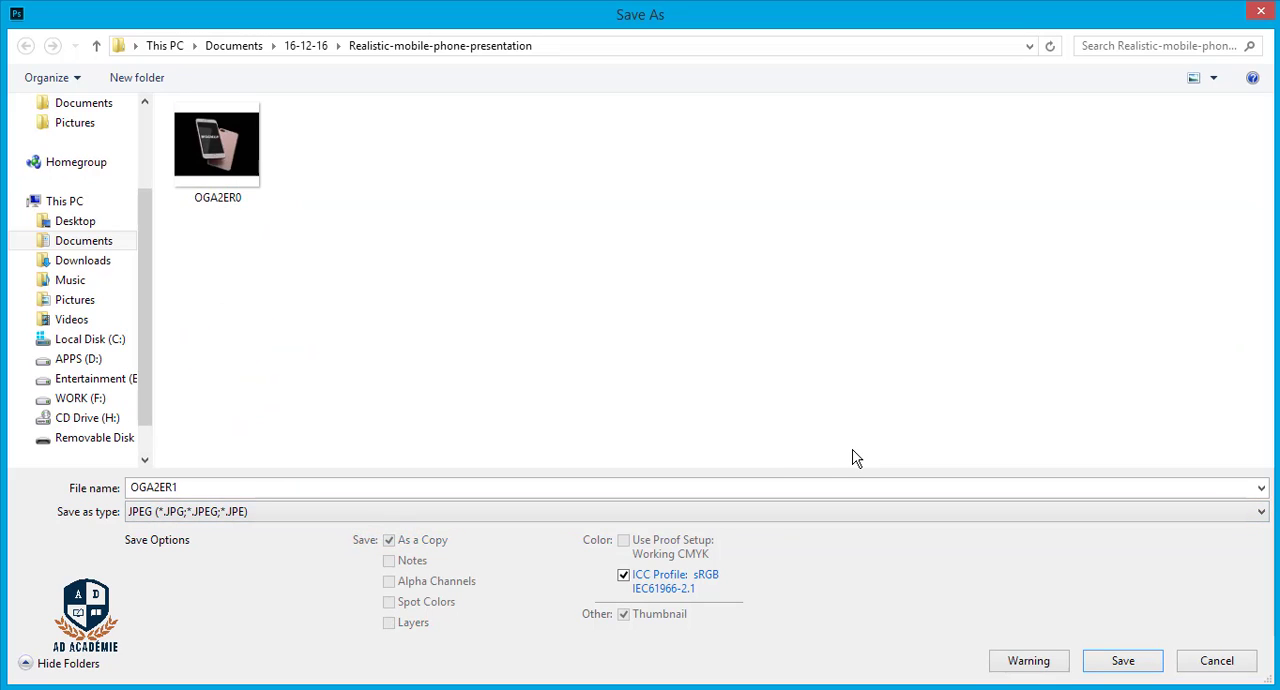
pyautogui.moveTo(177, 180)
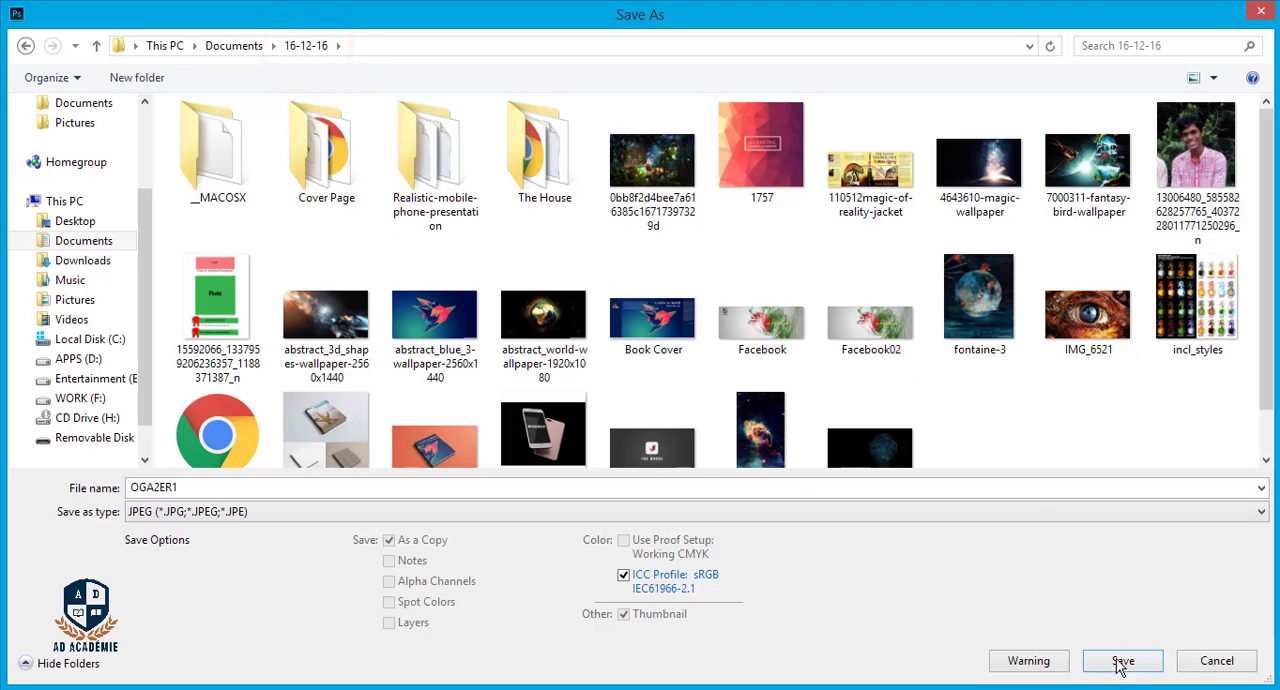
pyautogui.click(1122, 660)
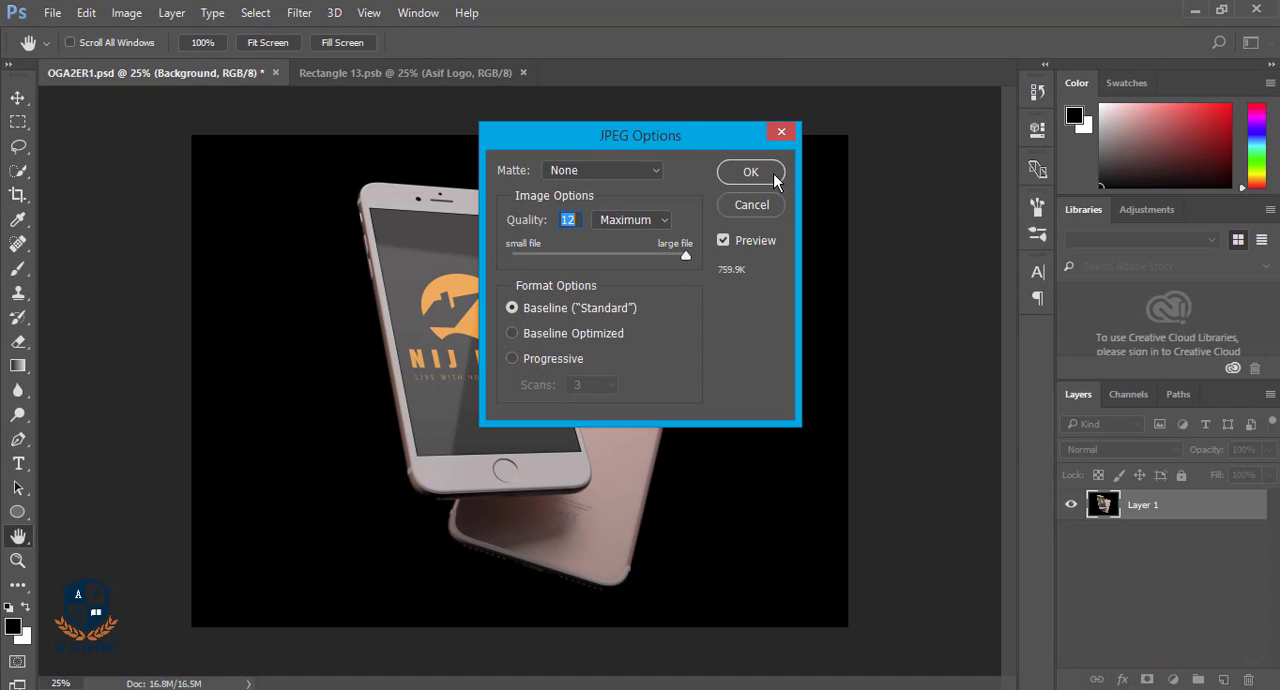
pyautogui.click(750, 172)
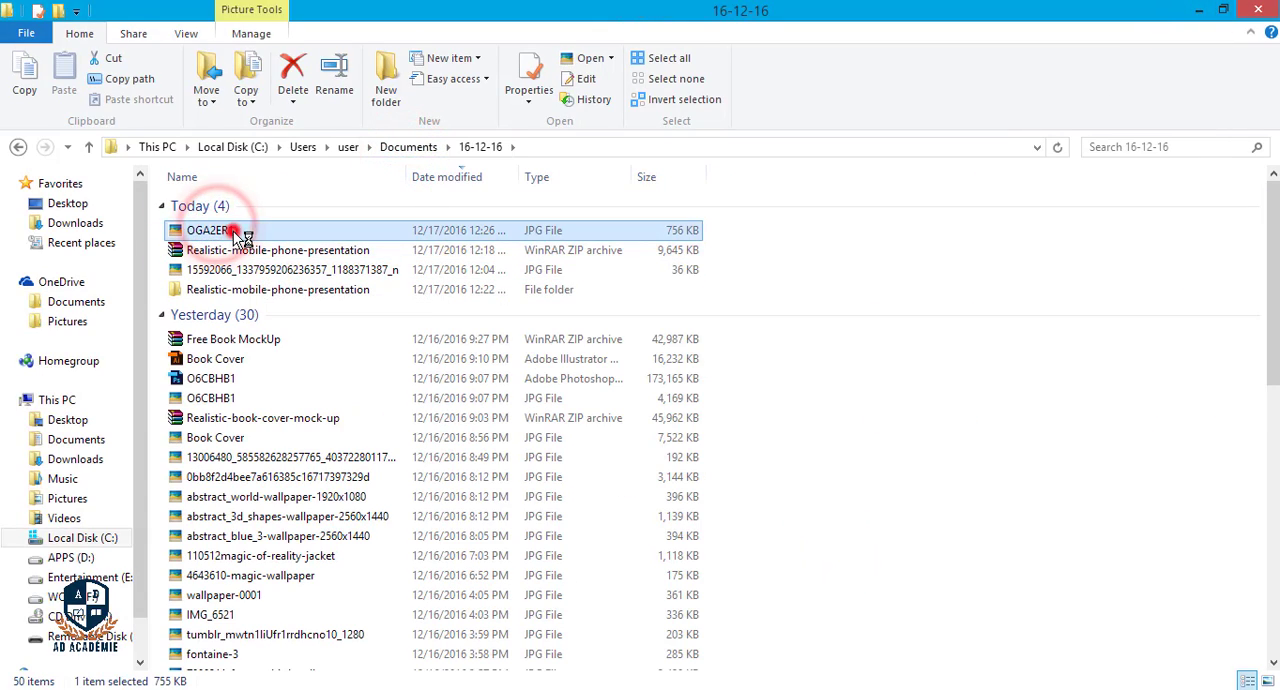
# Step: Open OGA2ER1.jpg from the 16-12-16 folder in the photo viewer and zoom in slightly
pyautogui.doubleClick(207, 230)
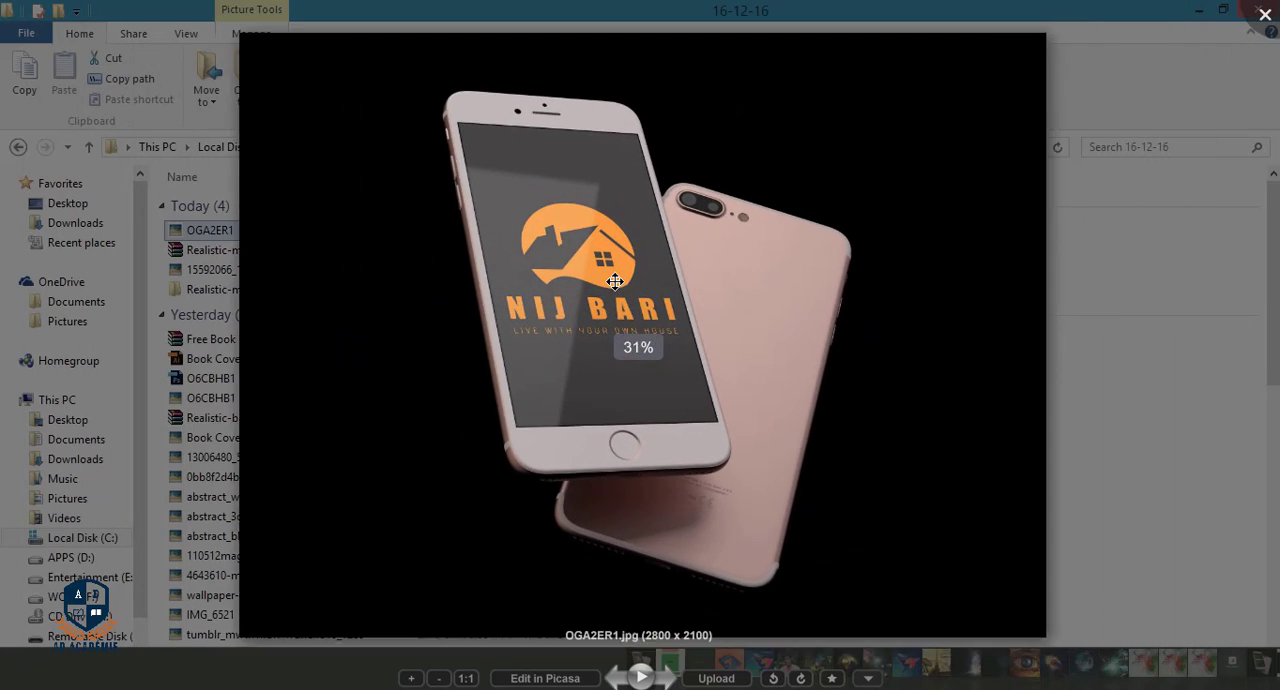
pyautogui.click(411, 678)
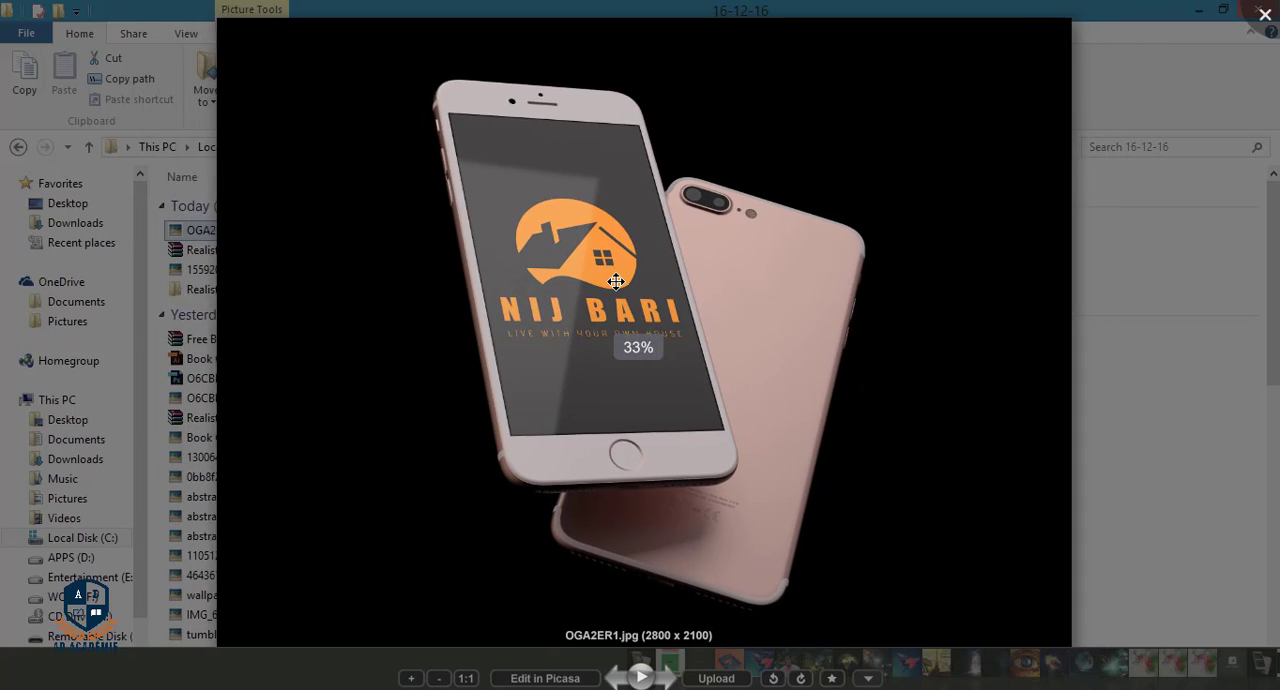